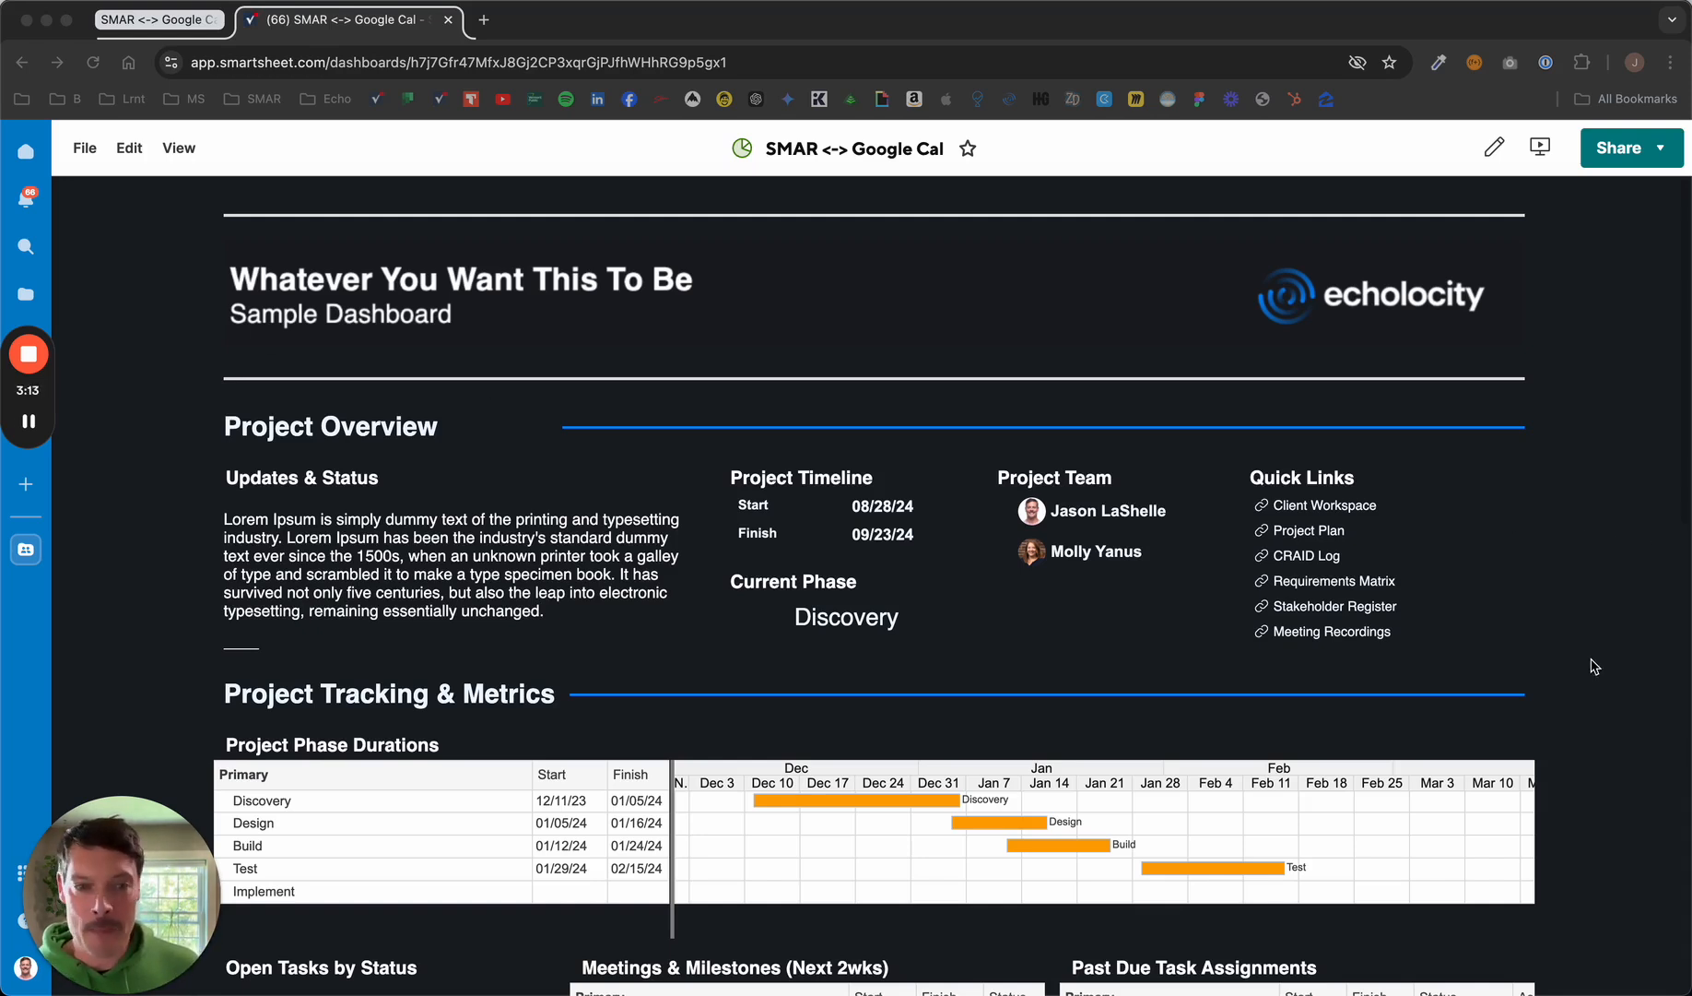
Scroll the 'SMAR <-> Google Cal' dashboard down to the empty August 2024 project-plan calendar.
scroll("down", 3)
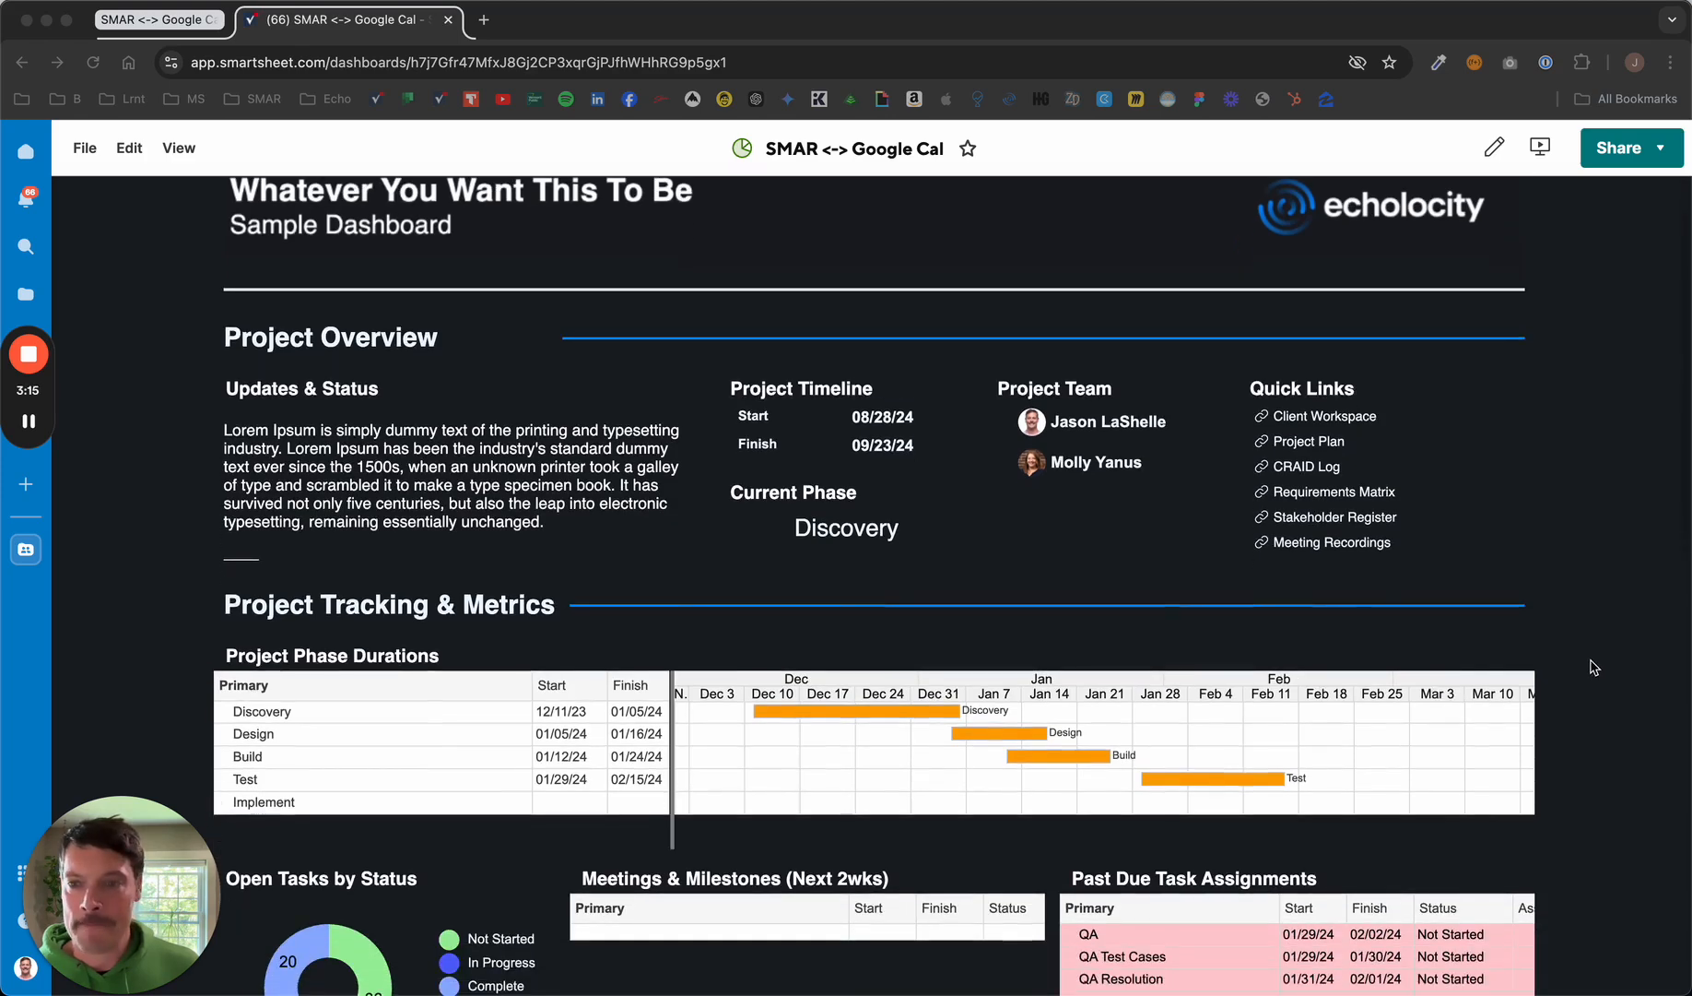
scroll("down", 3)
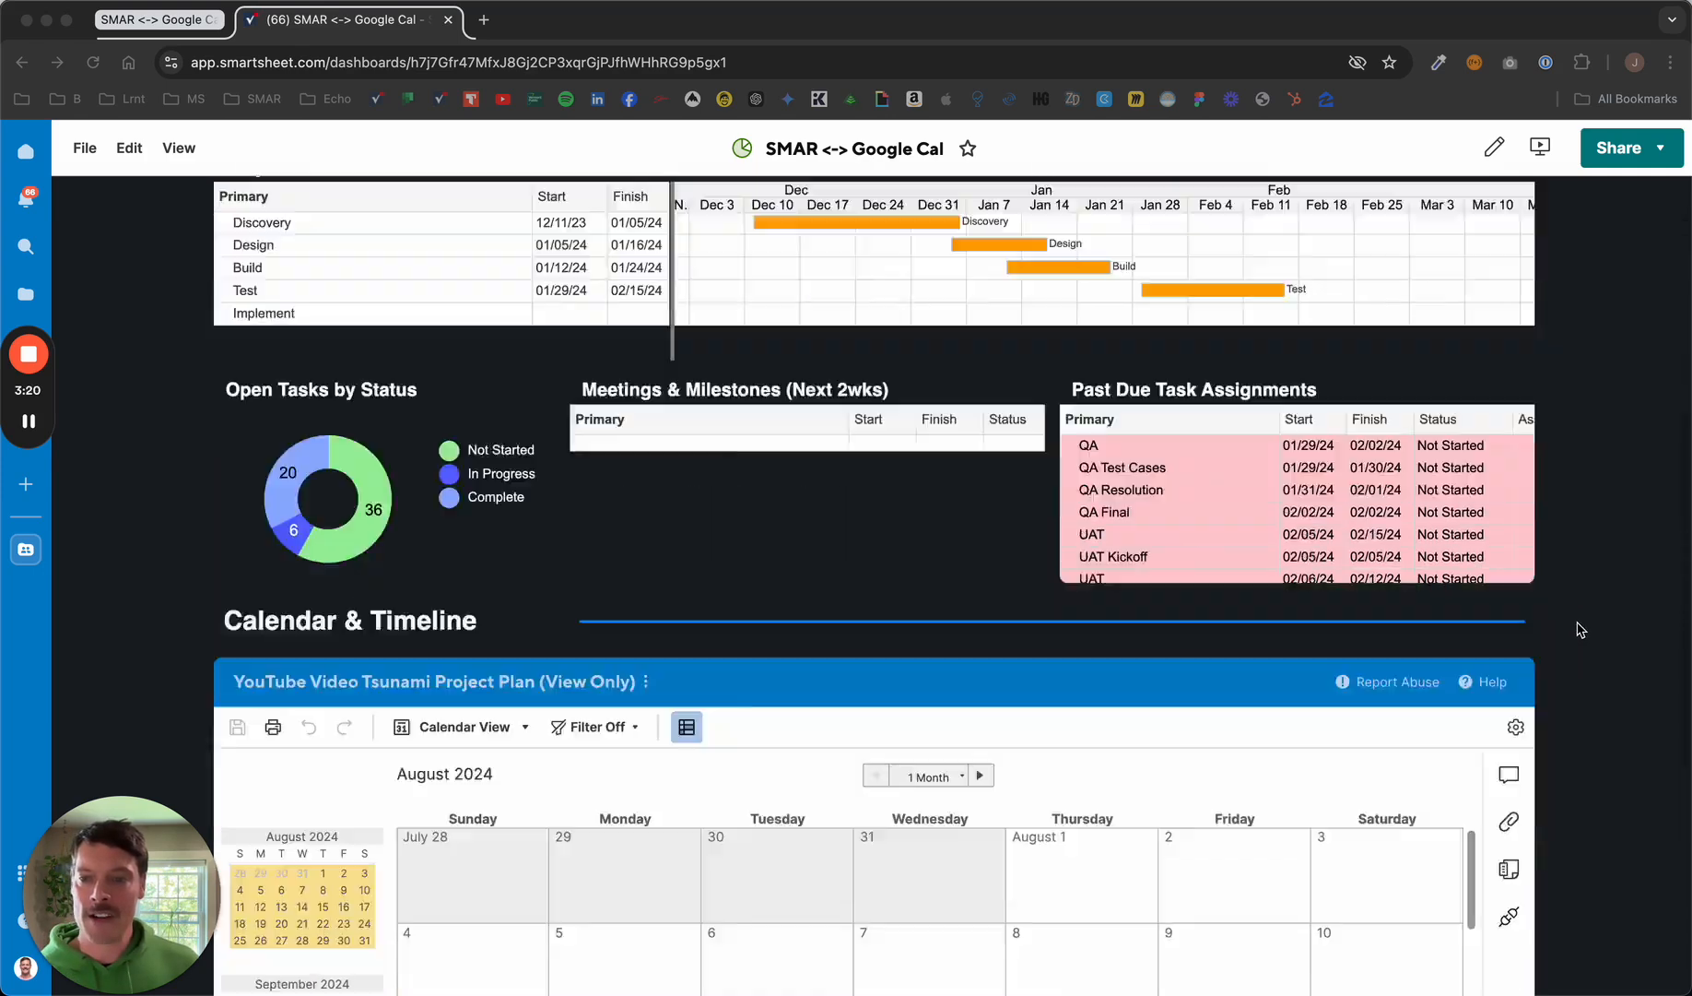
scroll("down", 3)
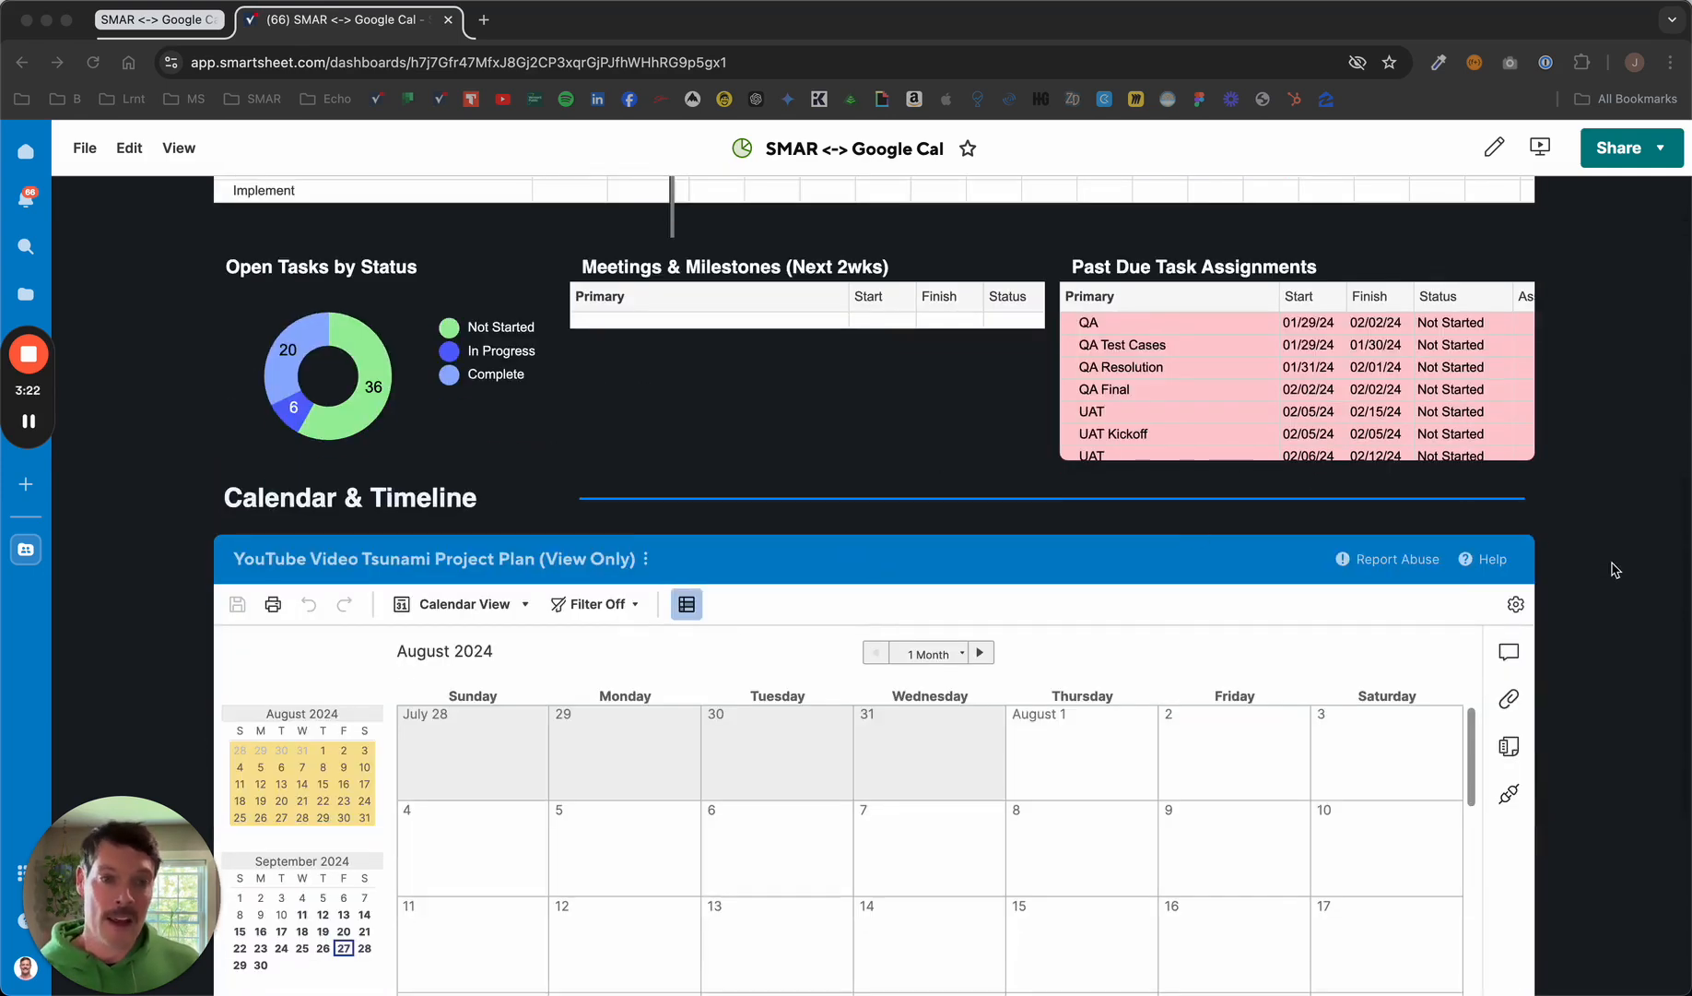
scroll("down", 3)
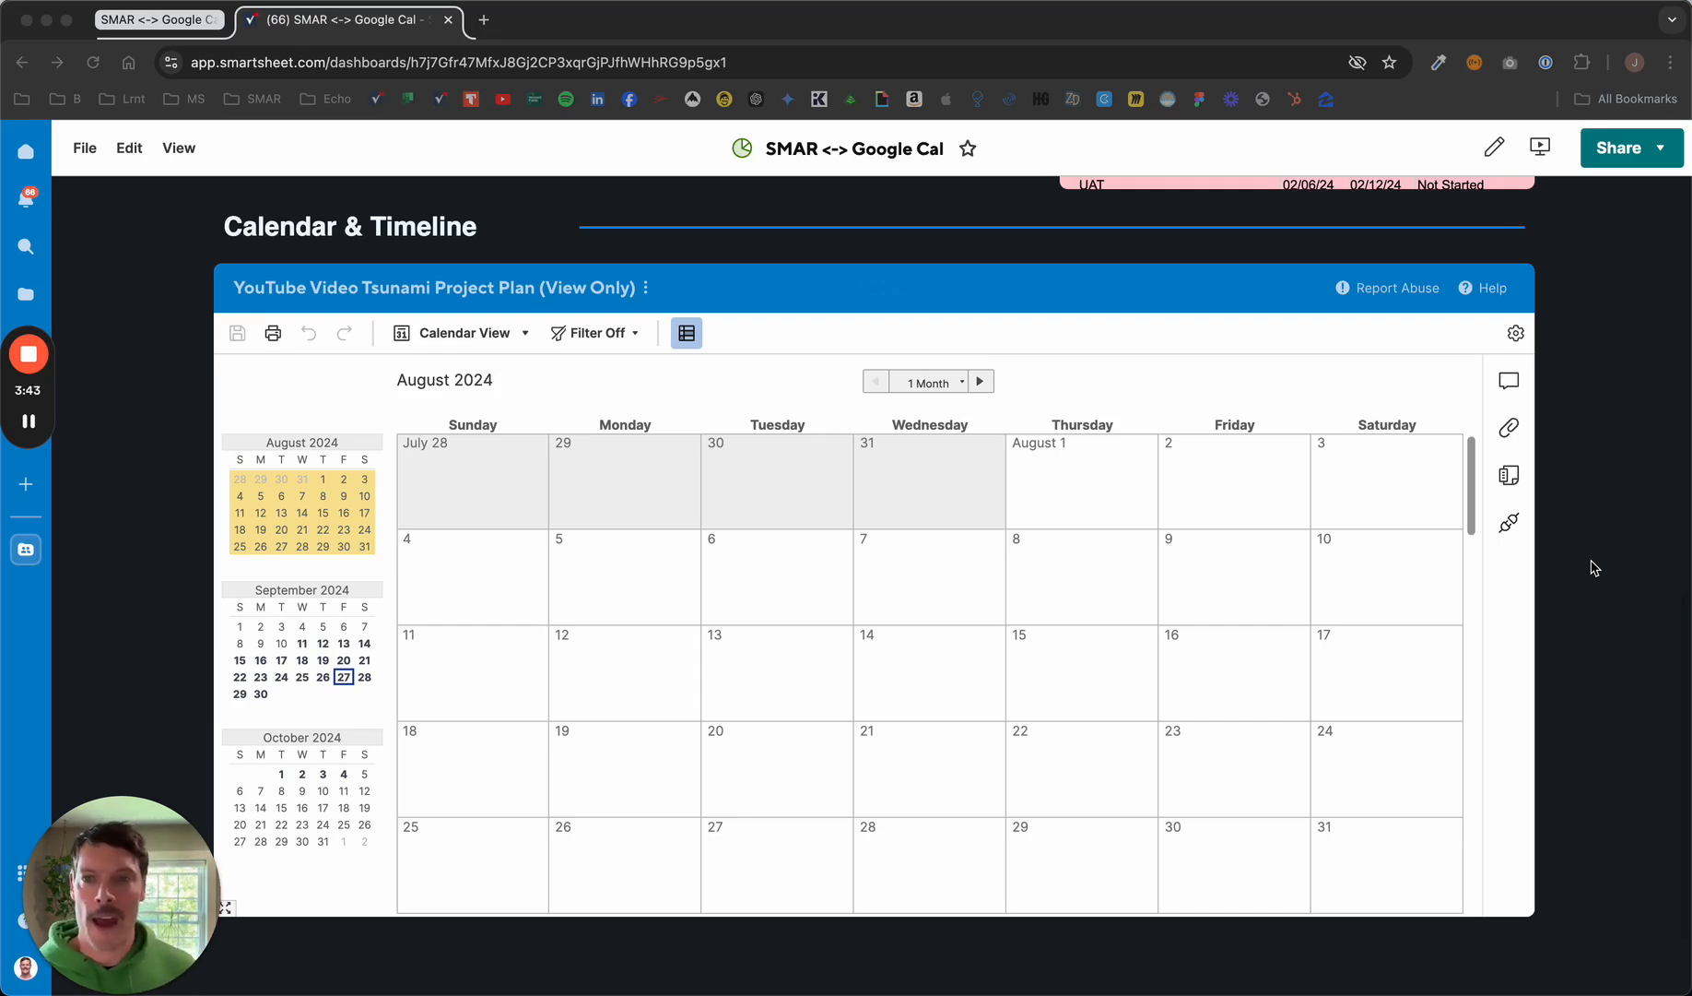
mouse_move(522, 16)
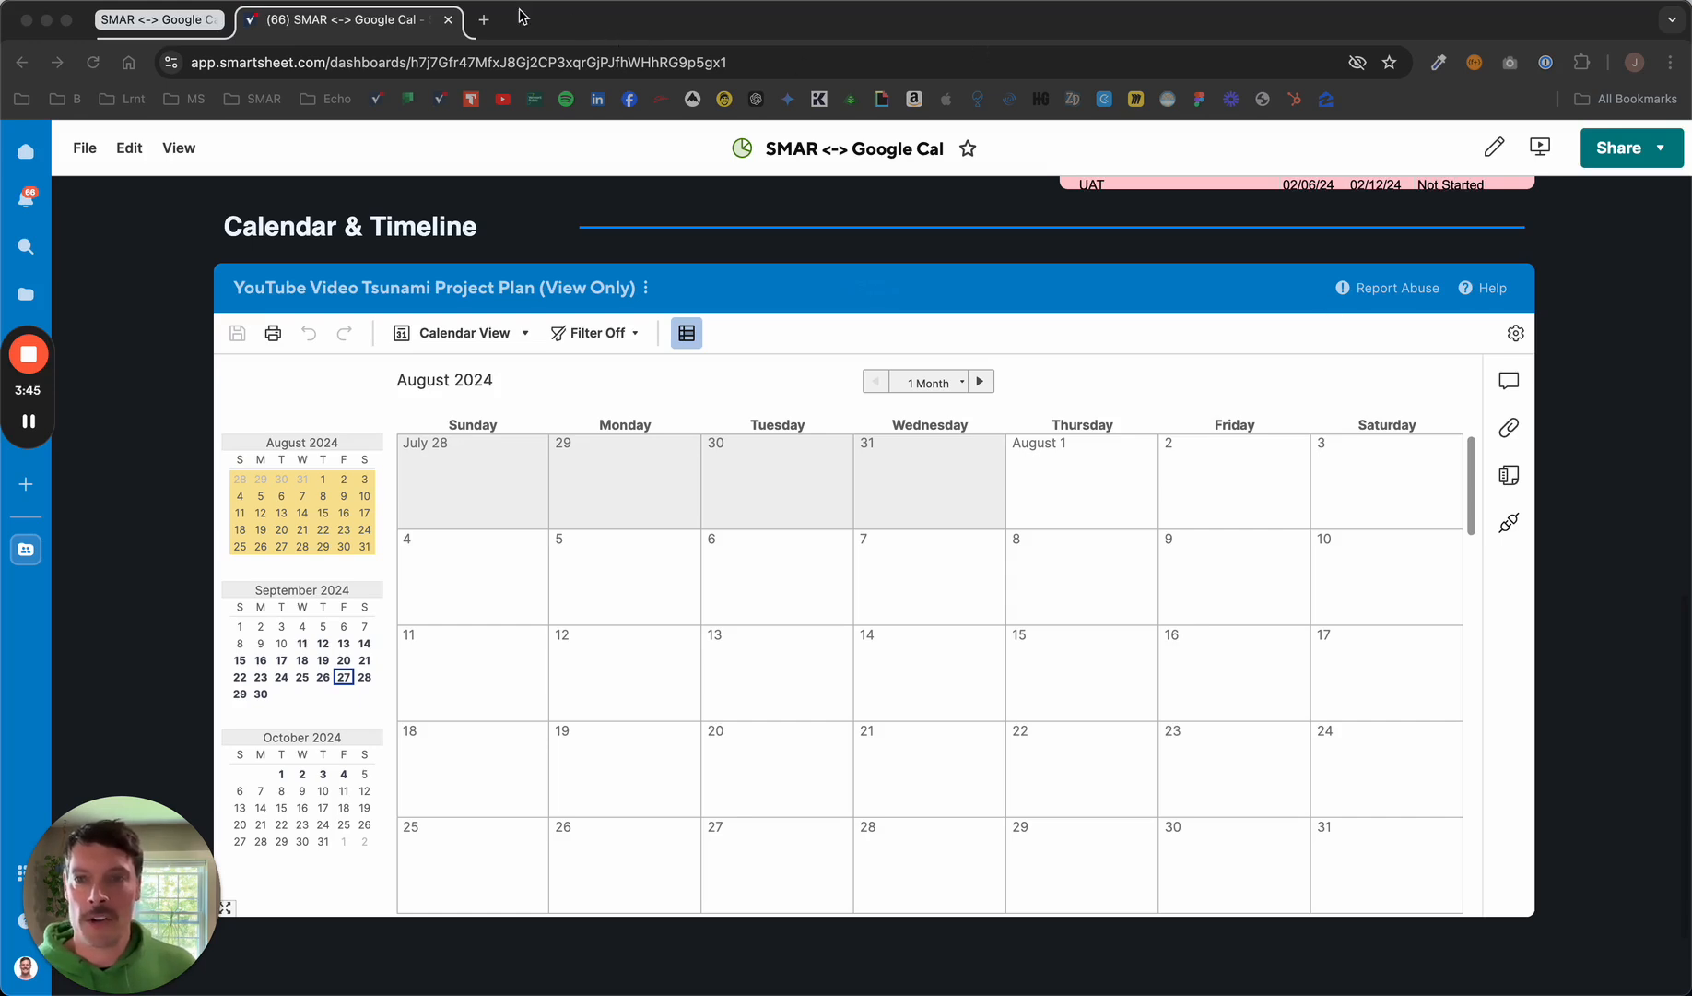
In a new tab, launch Google Calendar from Google apps and go into its full Settings.
left_click(483, 20)
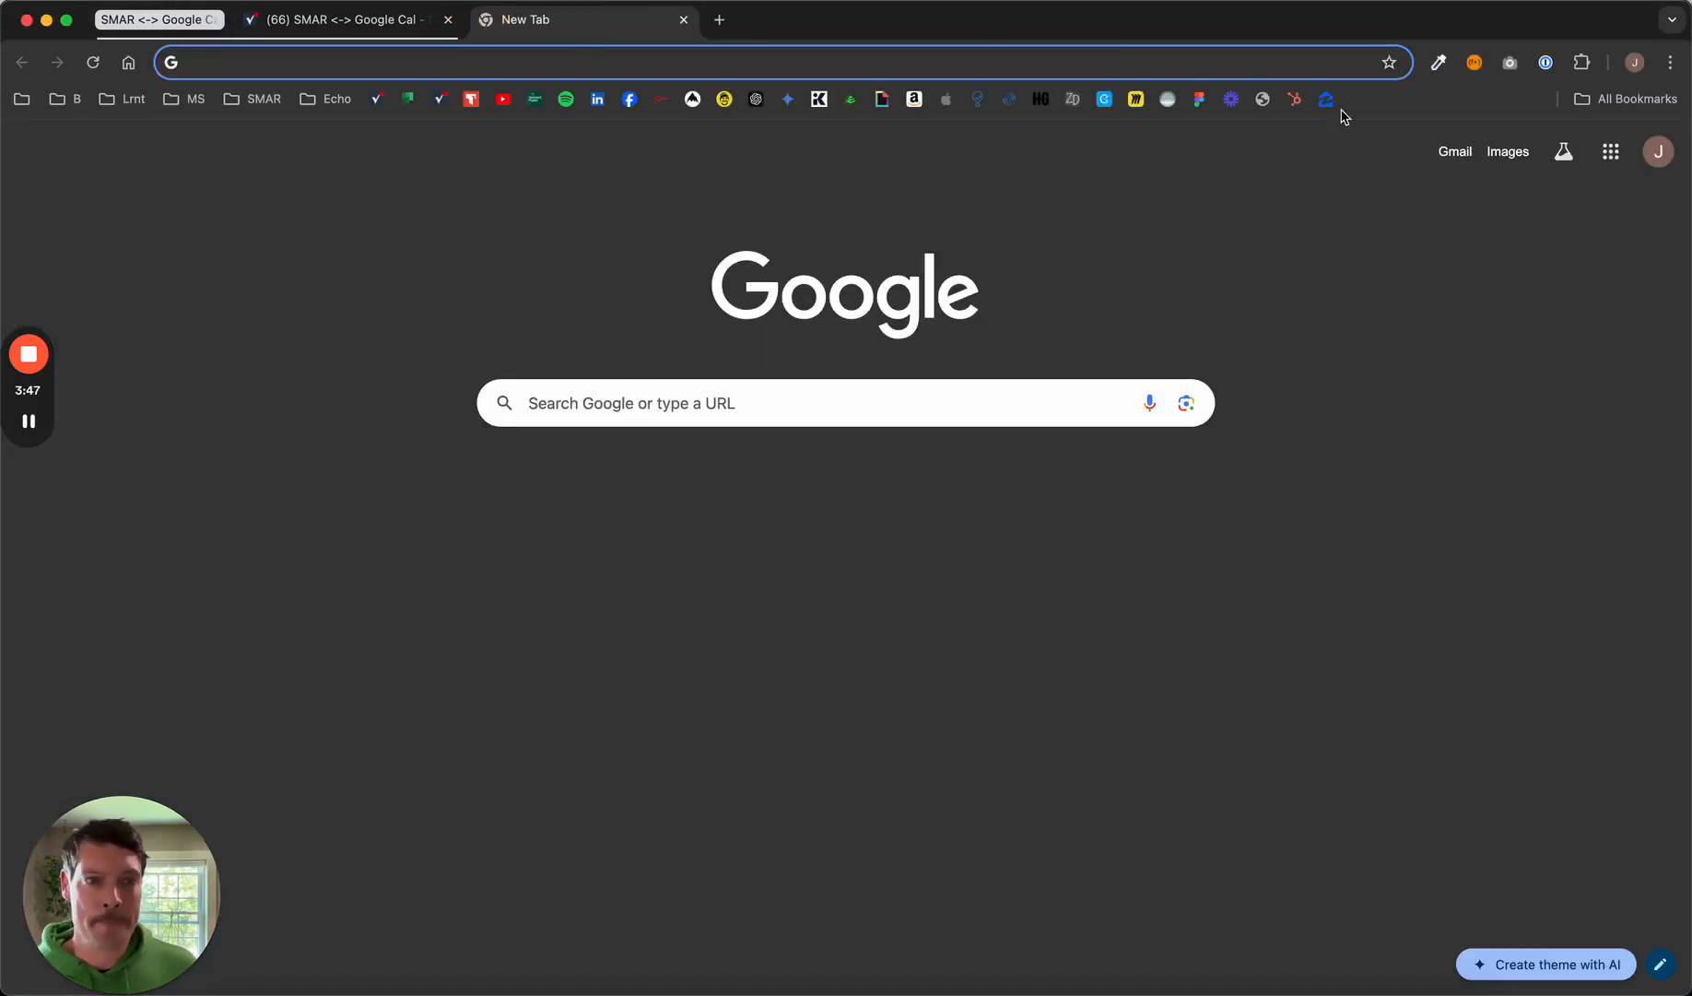
left_click(1610, 152)
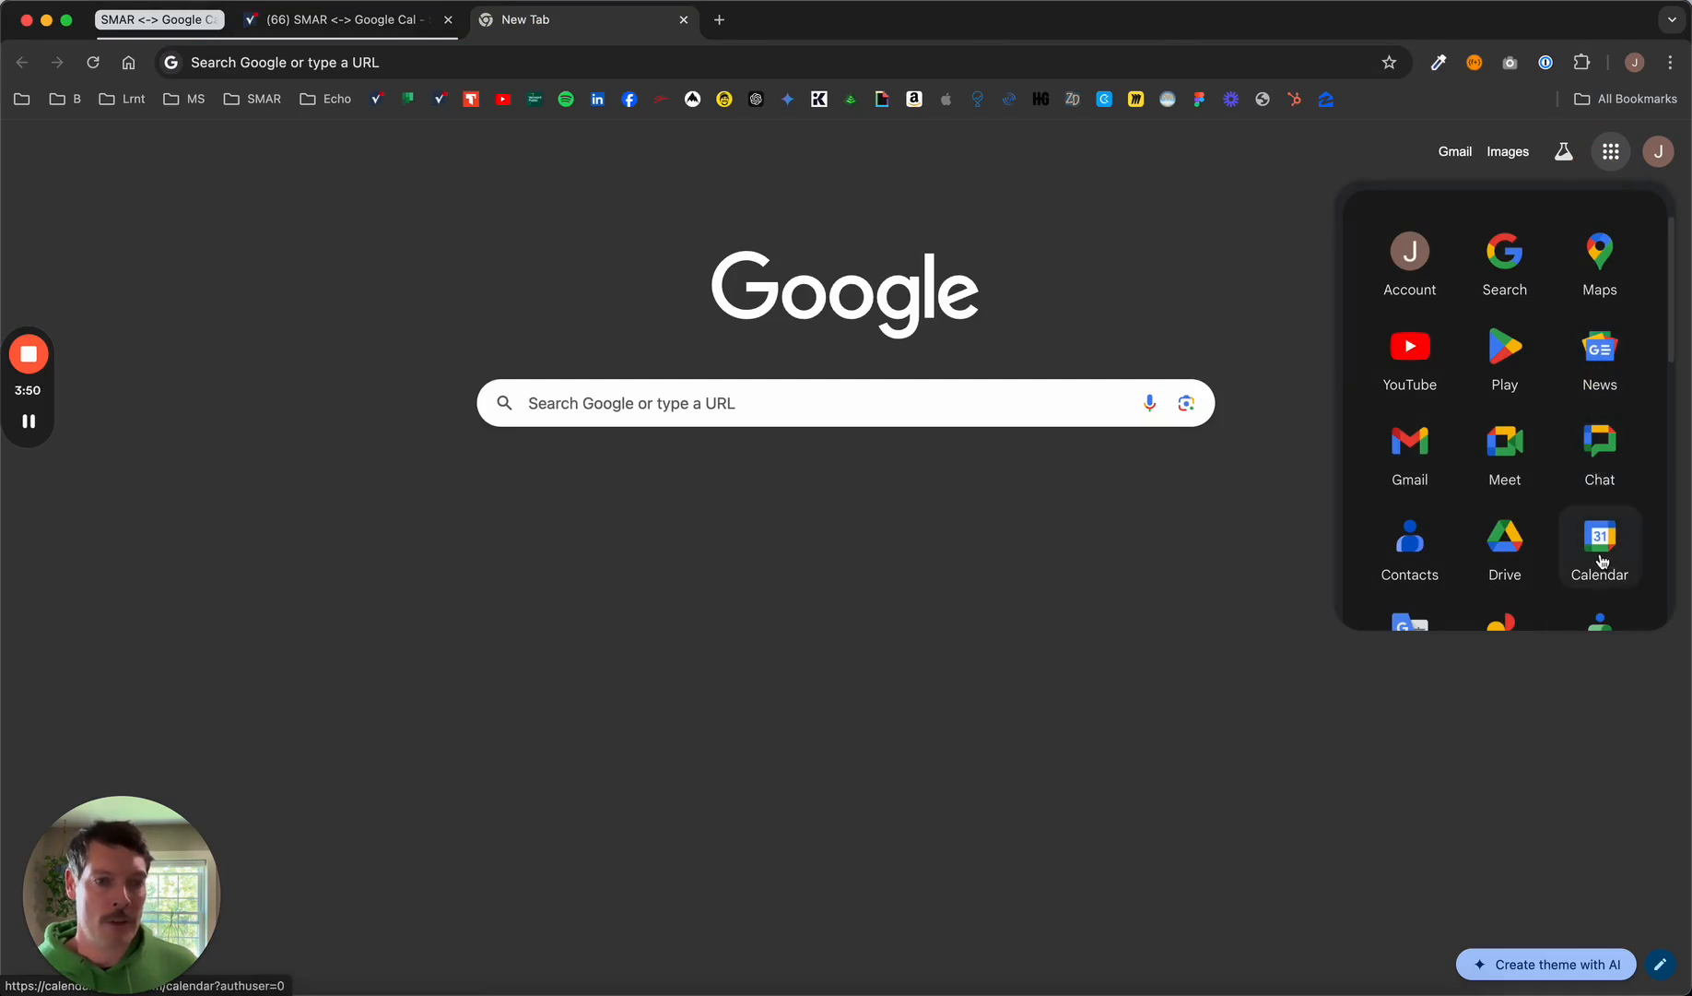
left_click(1600, 543)
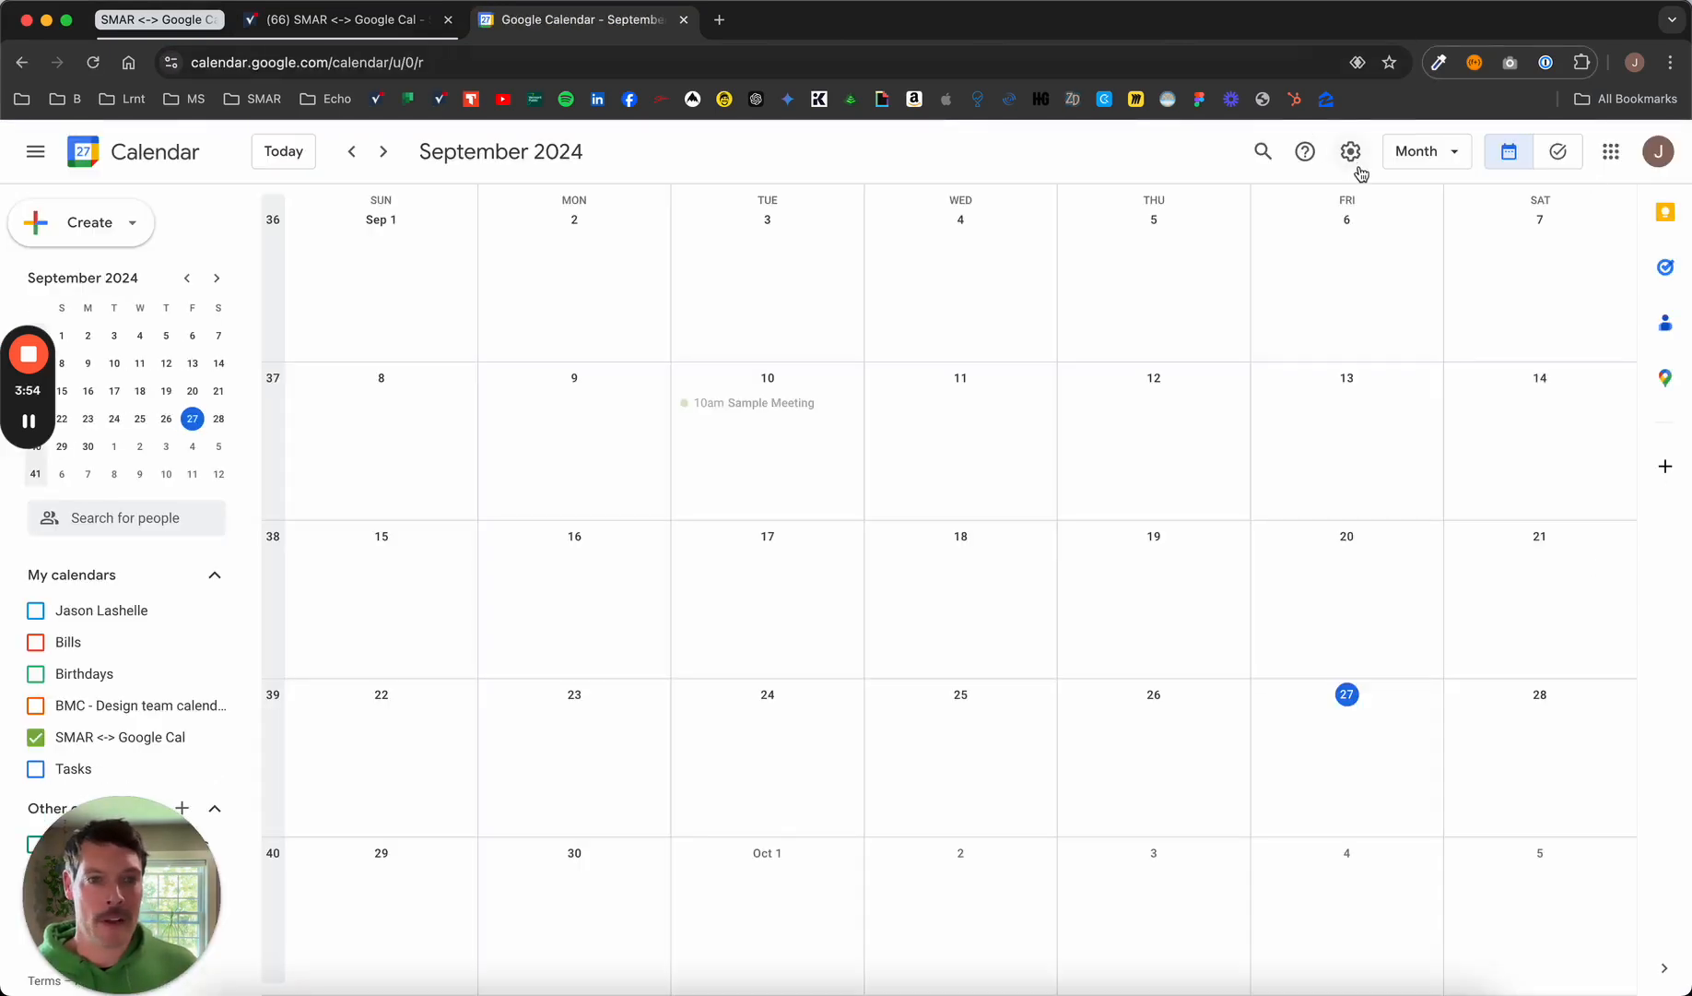
left_click(1350, 151)
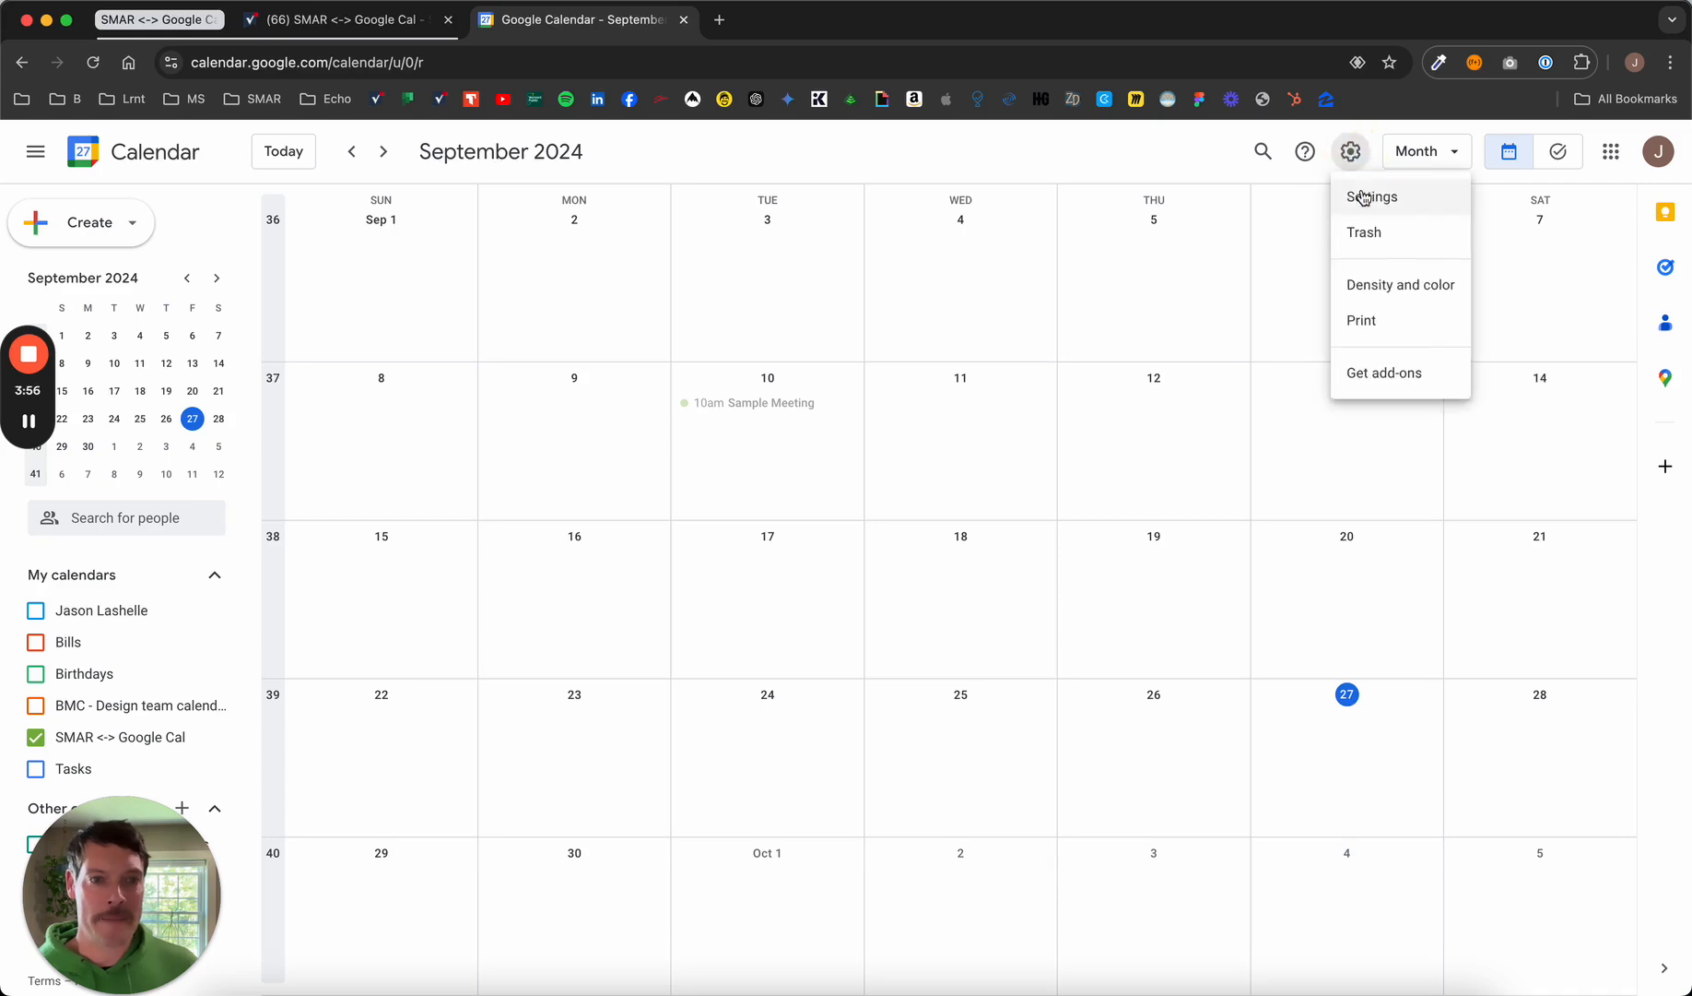
left_click(1372, 197)
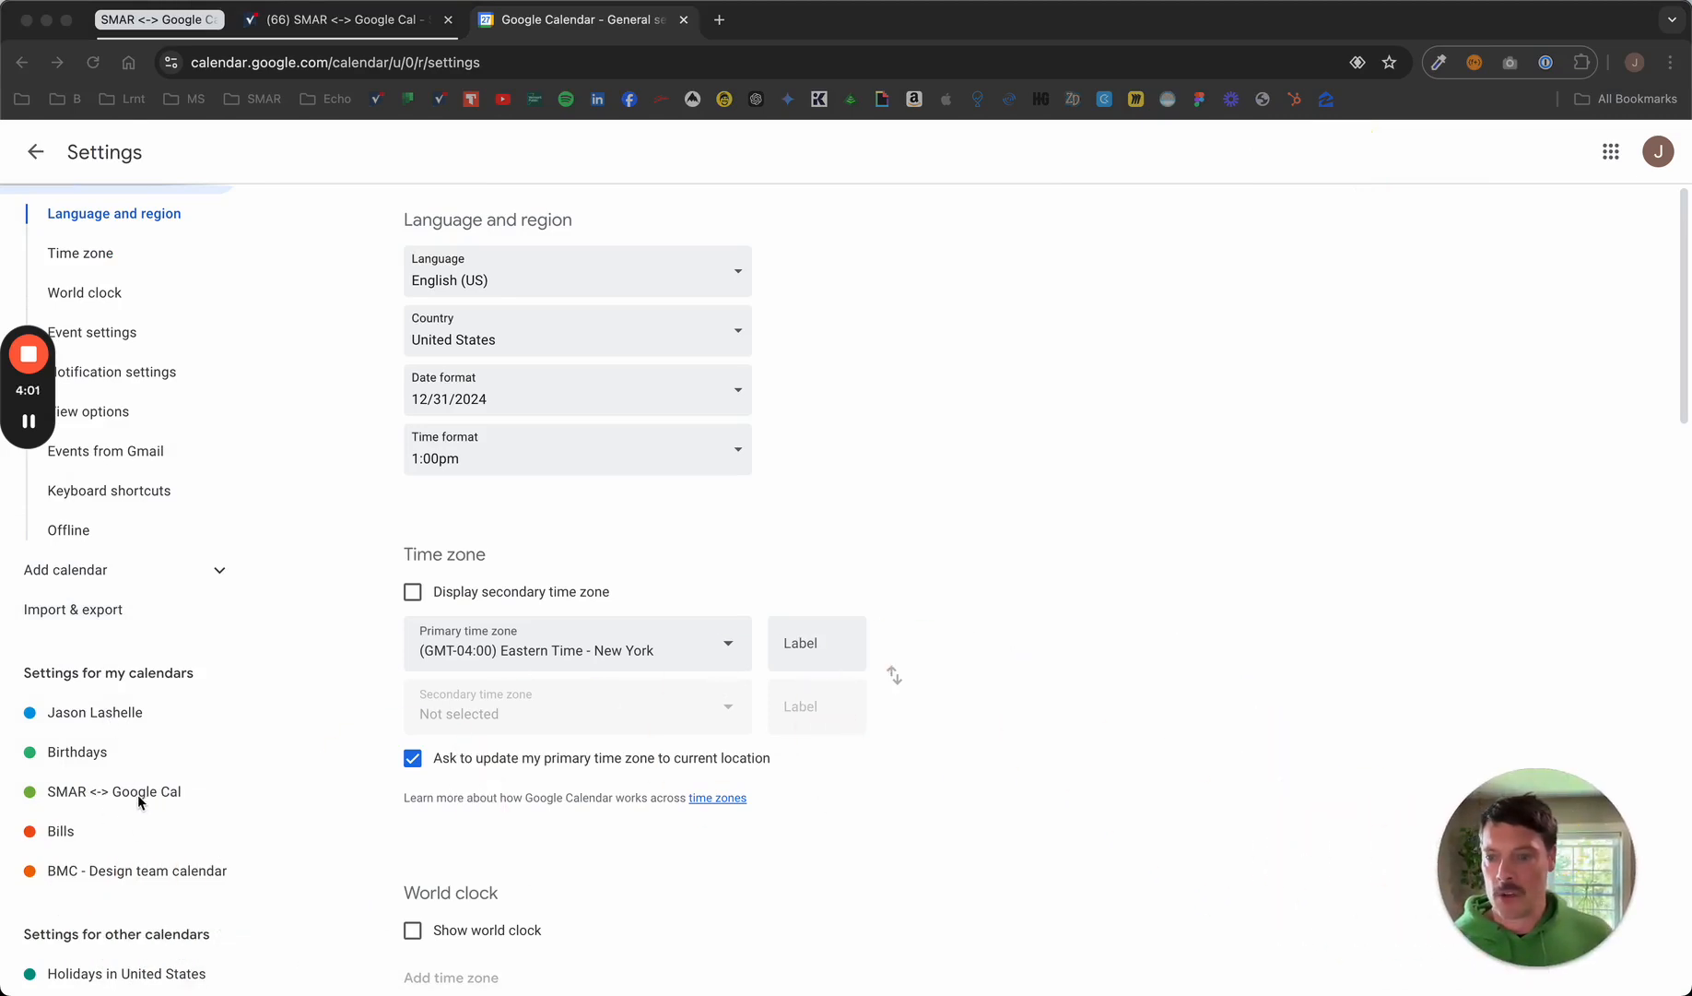
Select the SMAR <-> Google Cal calendar and reach its Integrate calendar embed code.
left_click(112, 791)
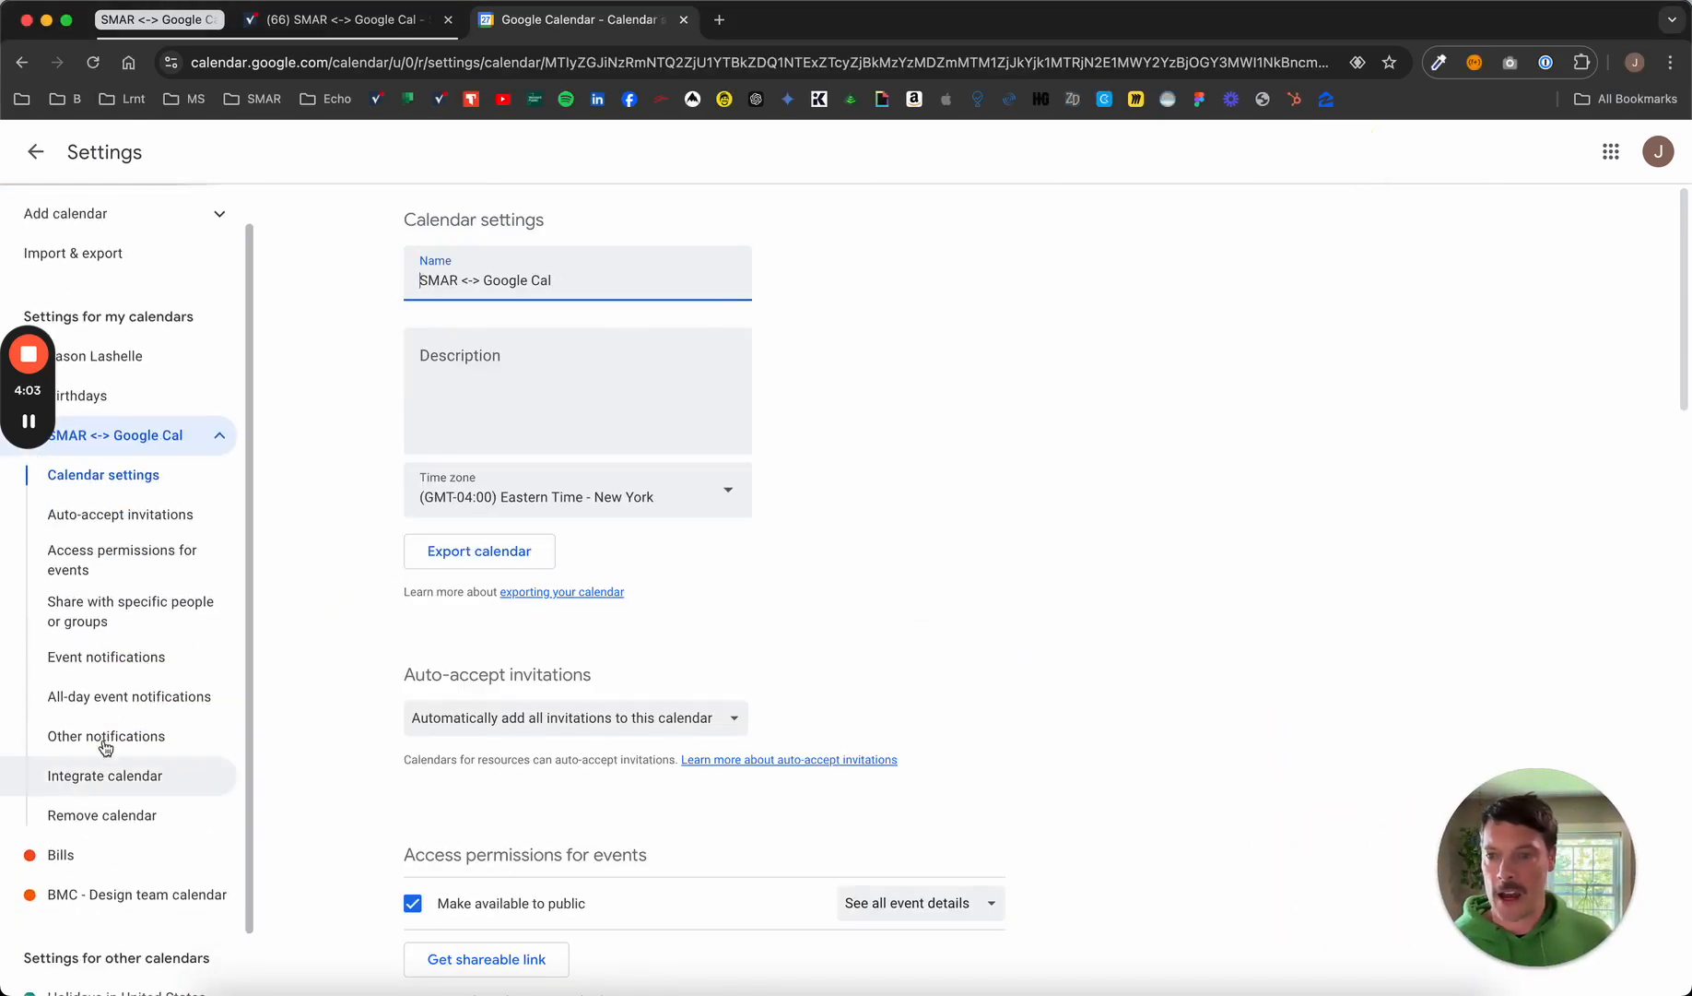
scroll("down", 3)
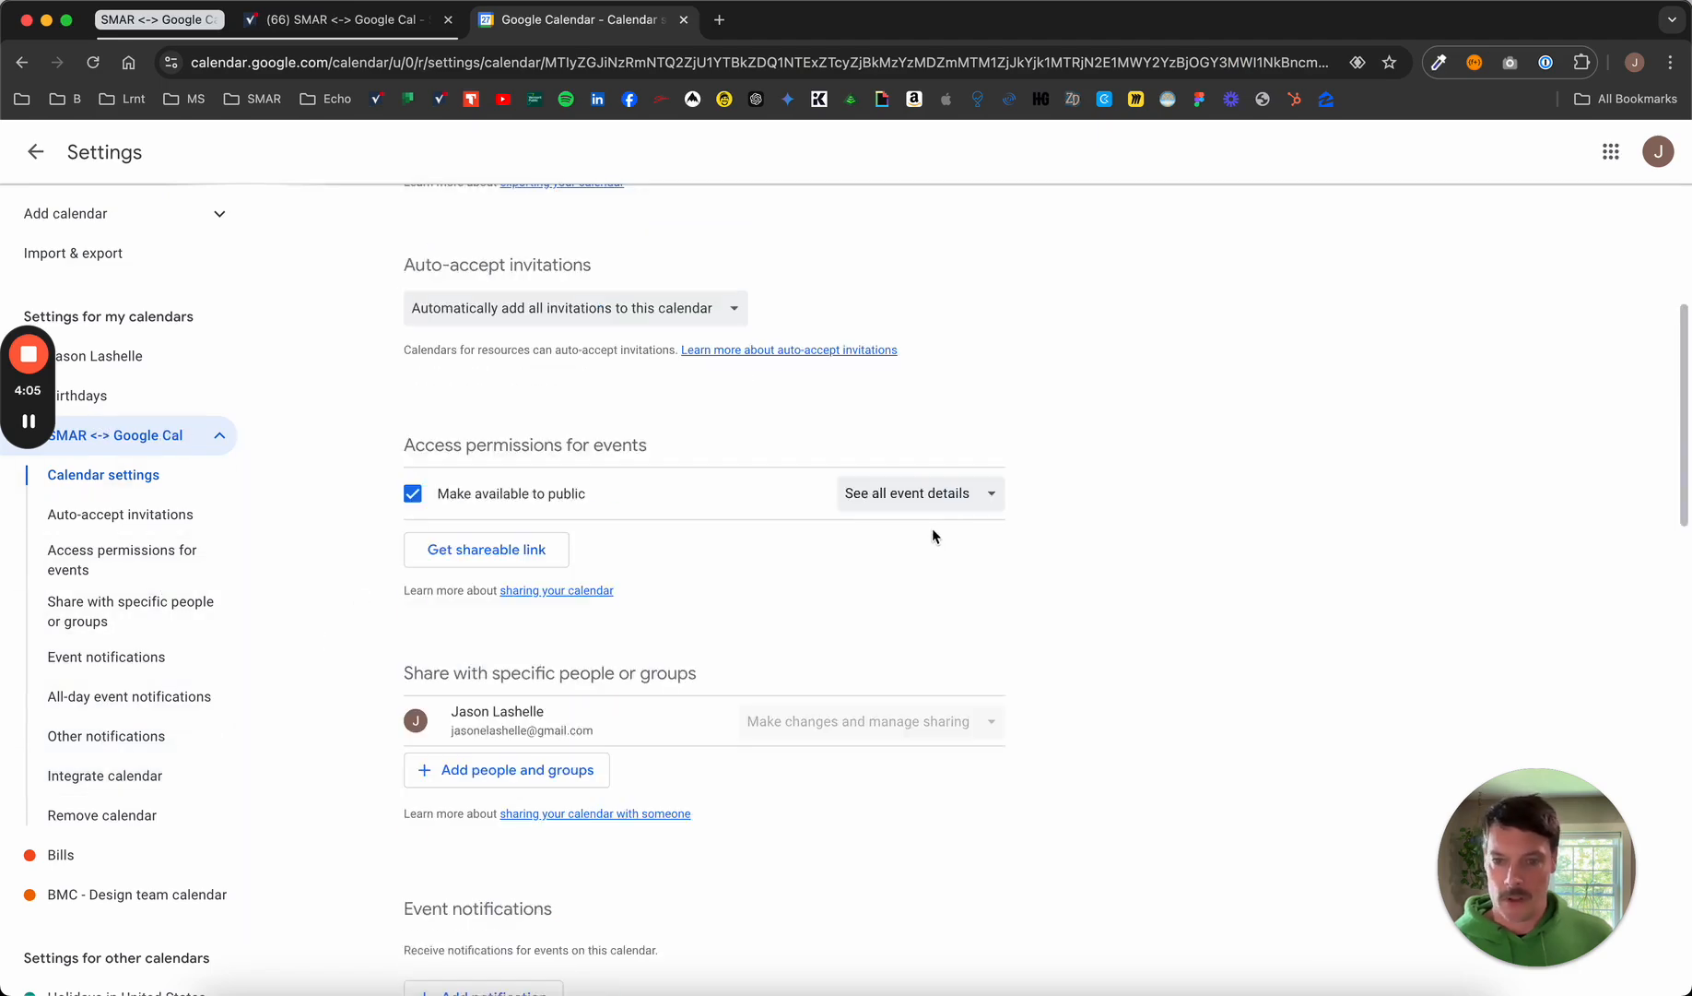
scroll("down", 3)
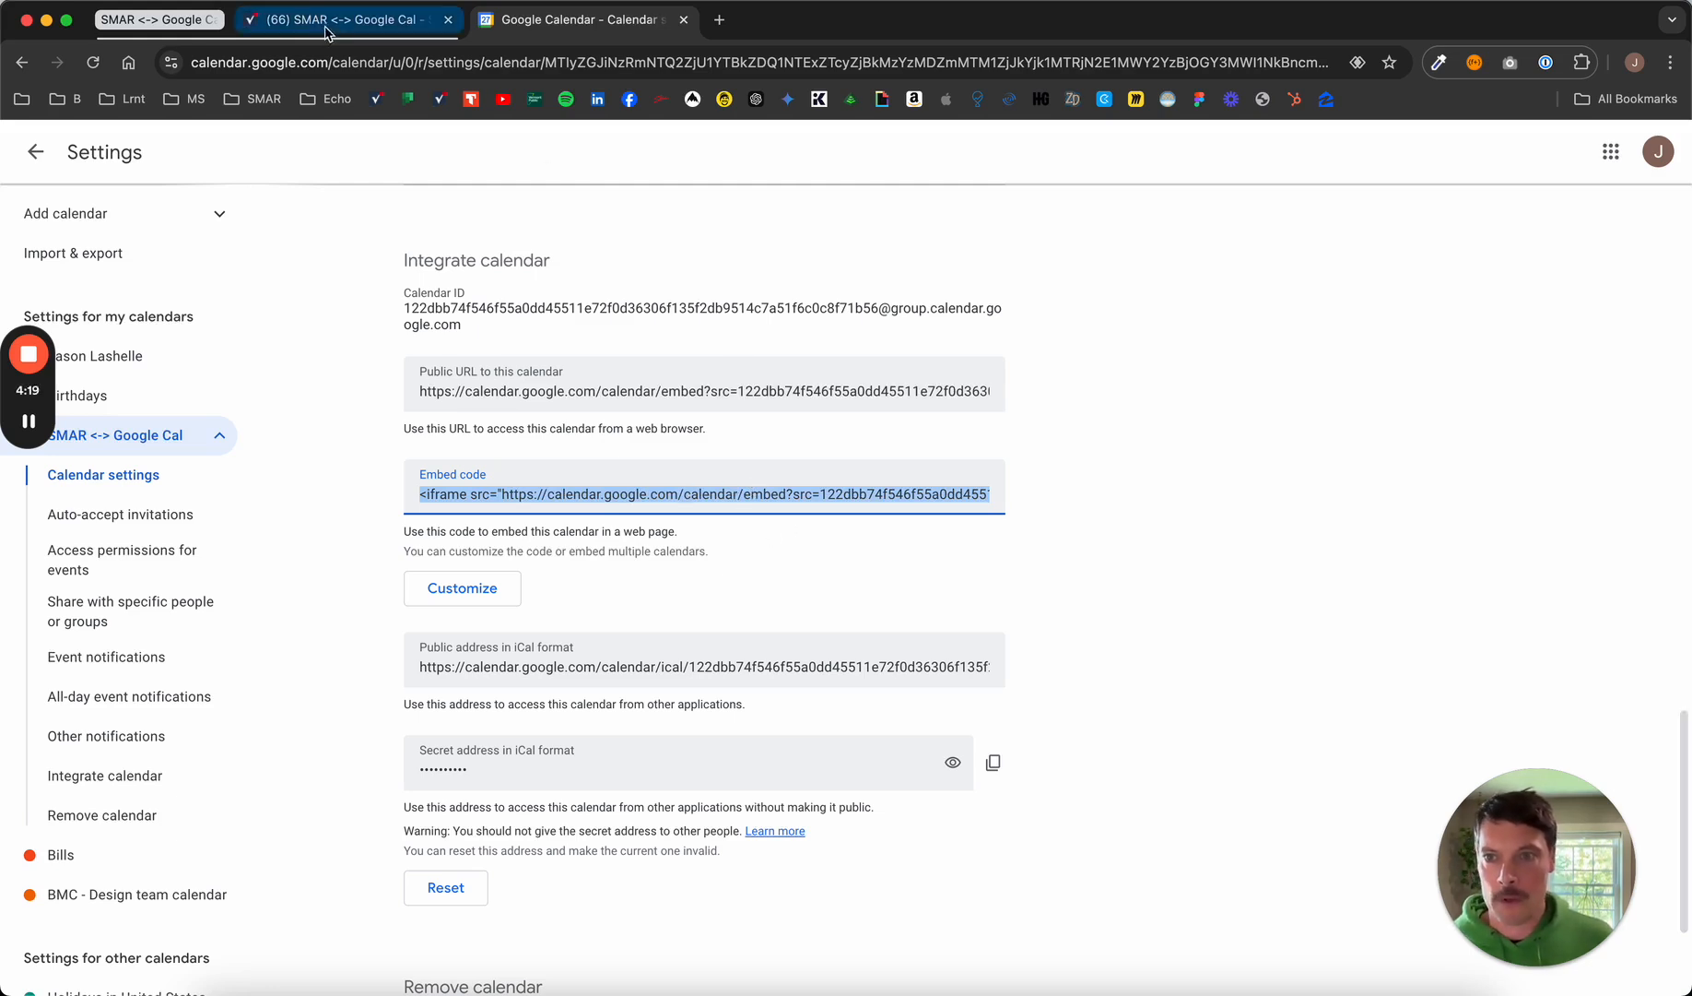
Back in Smartsheet, edit the dashboard and add a Web Content widget under Calendar & Timeline.
left_click(345, 20)
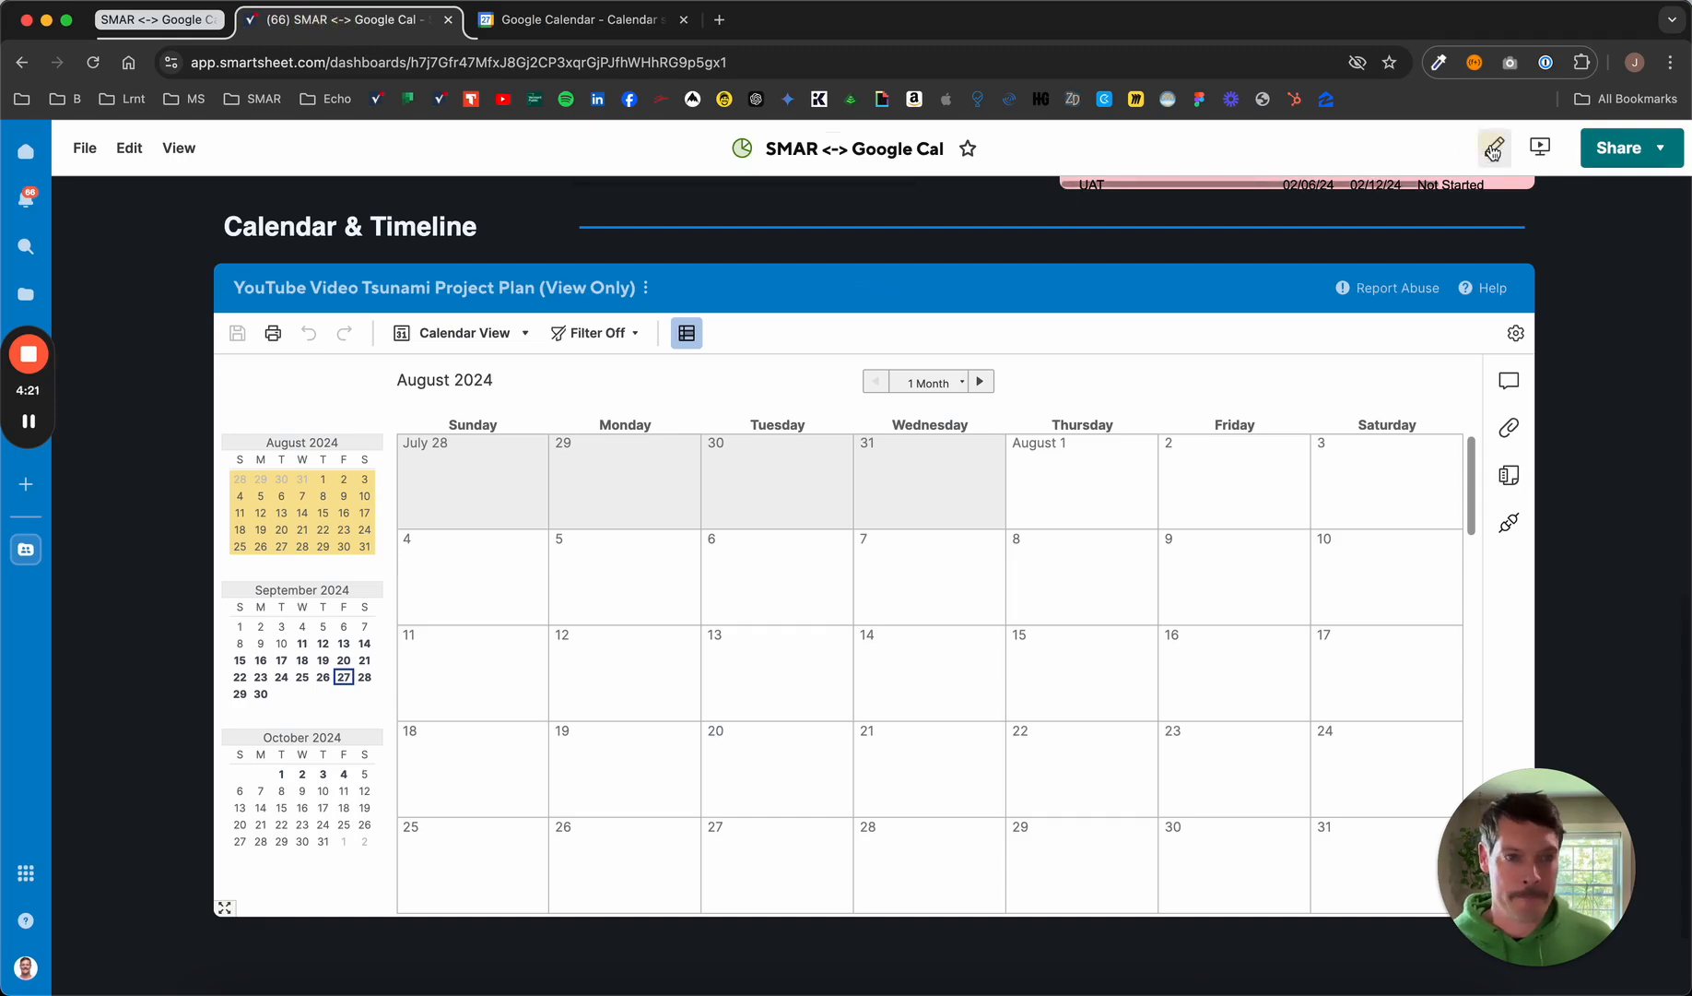
left_click(1493, 148)
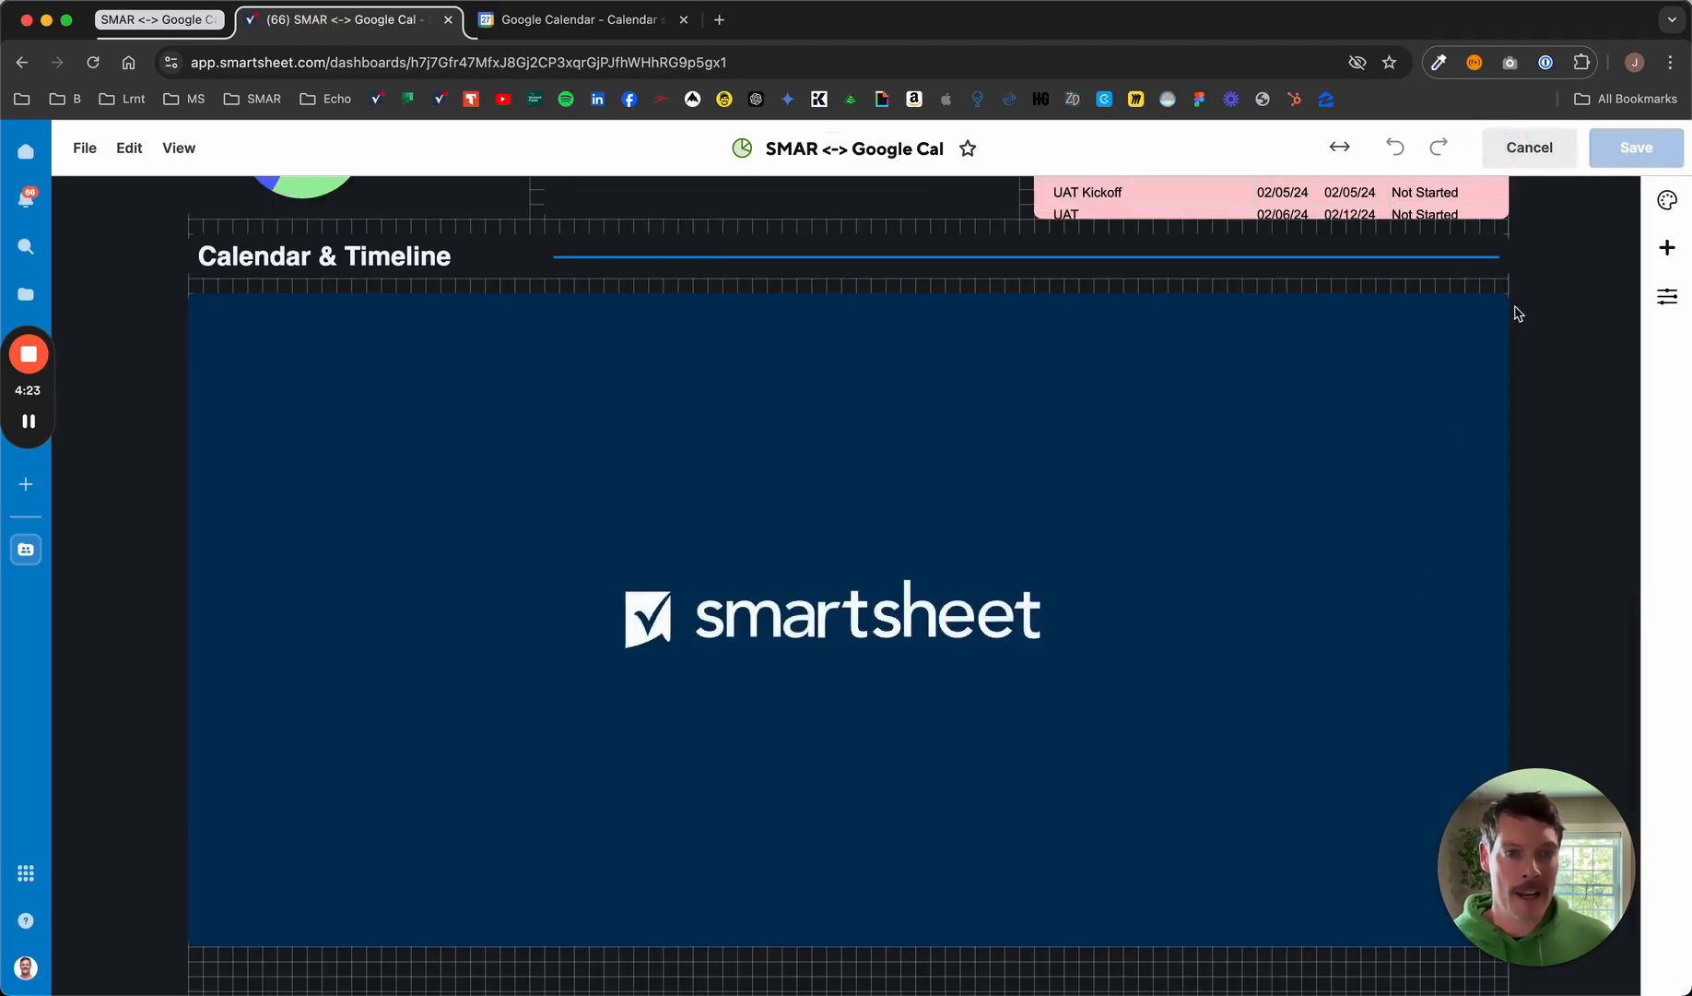
left_click(1495, 317)
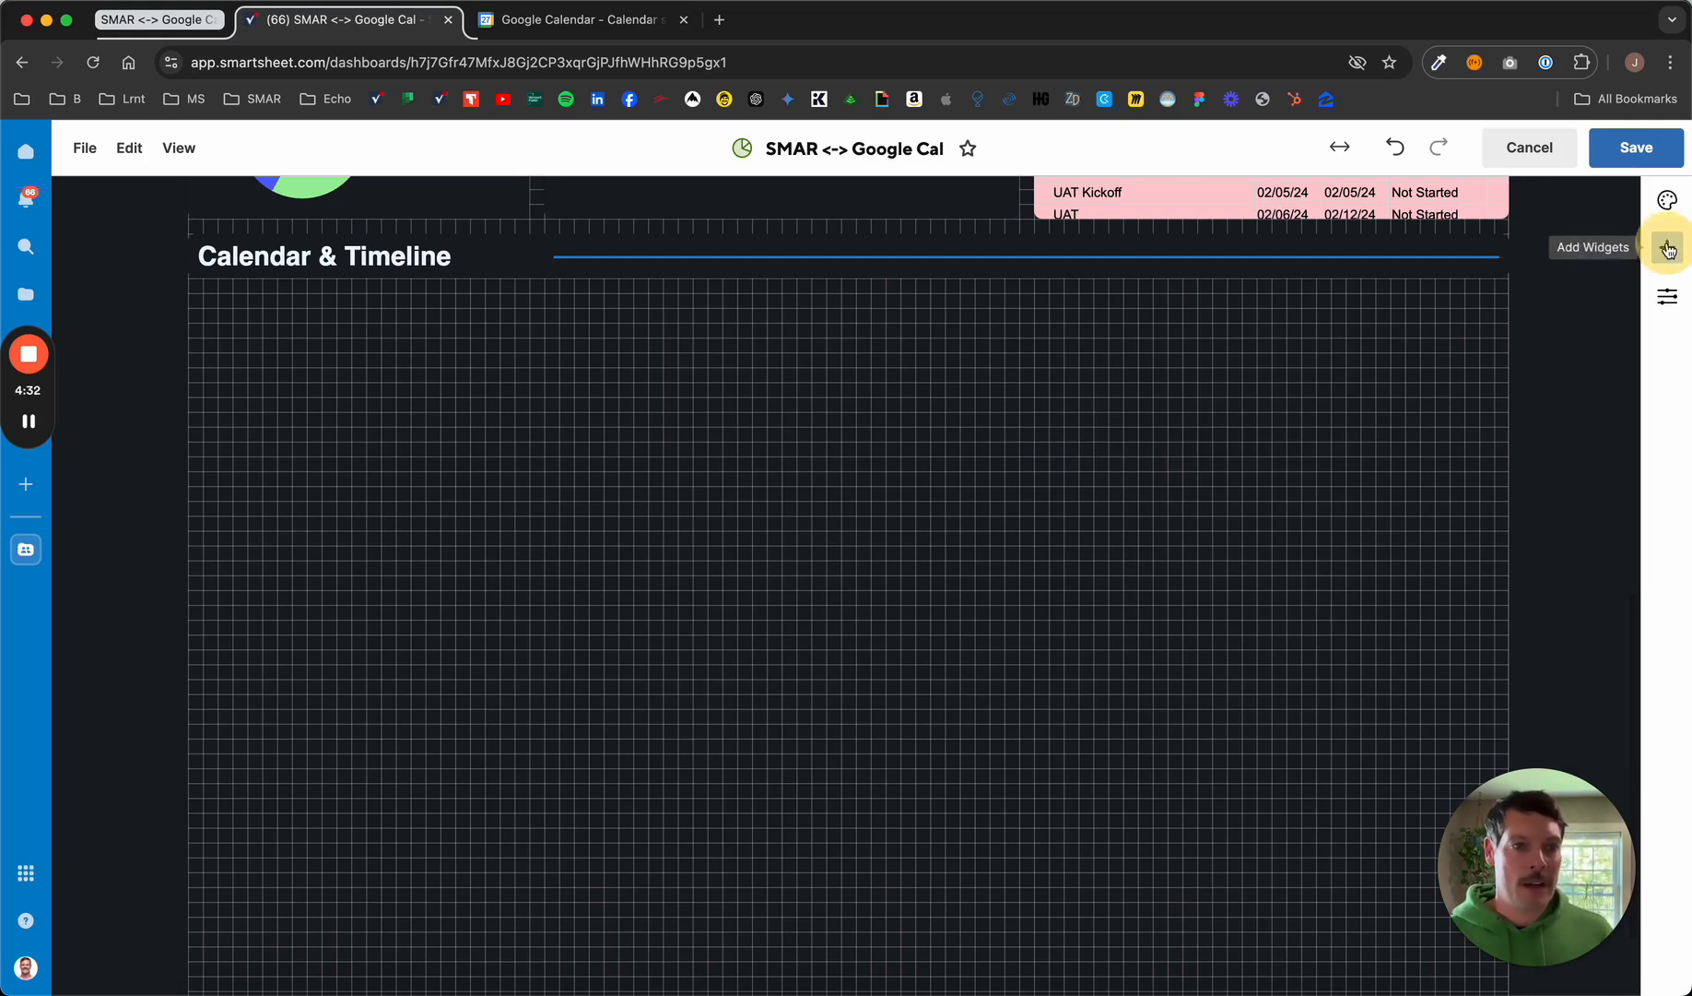
left_click(1668, 247)
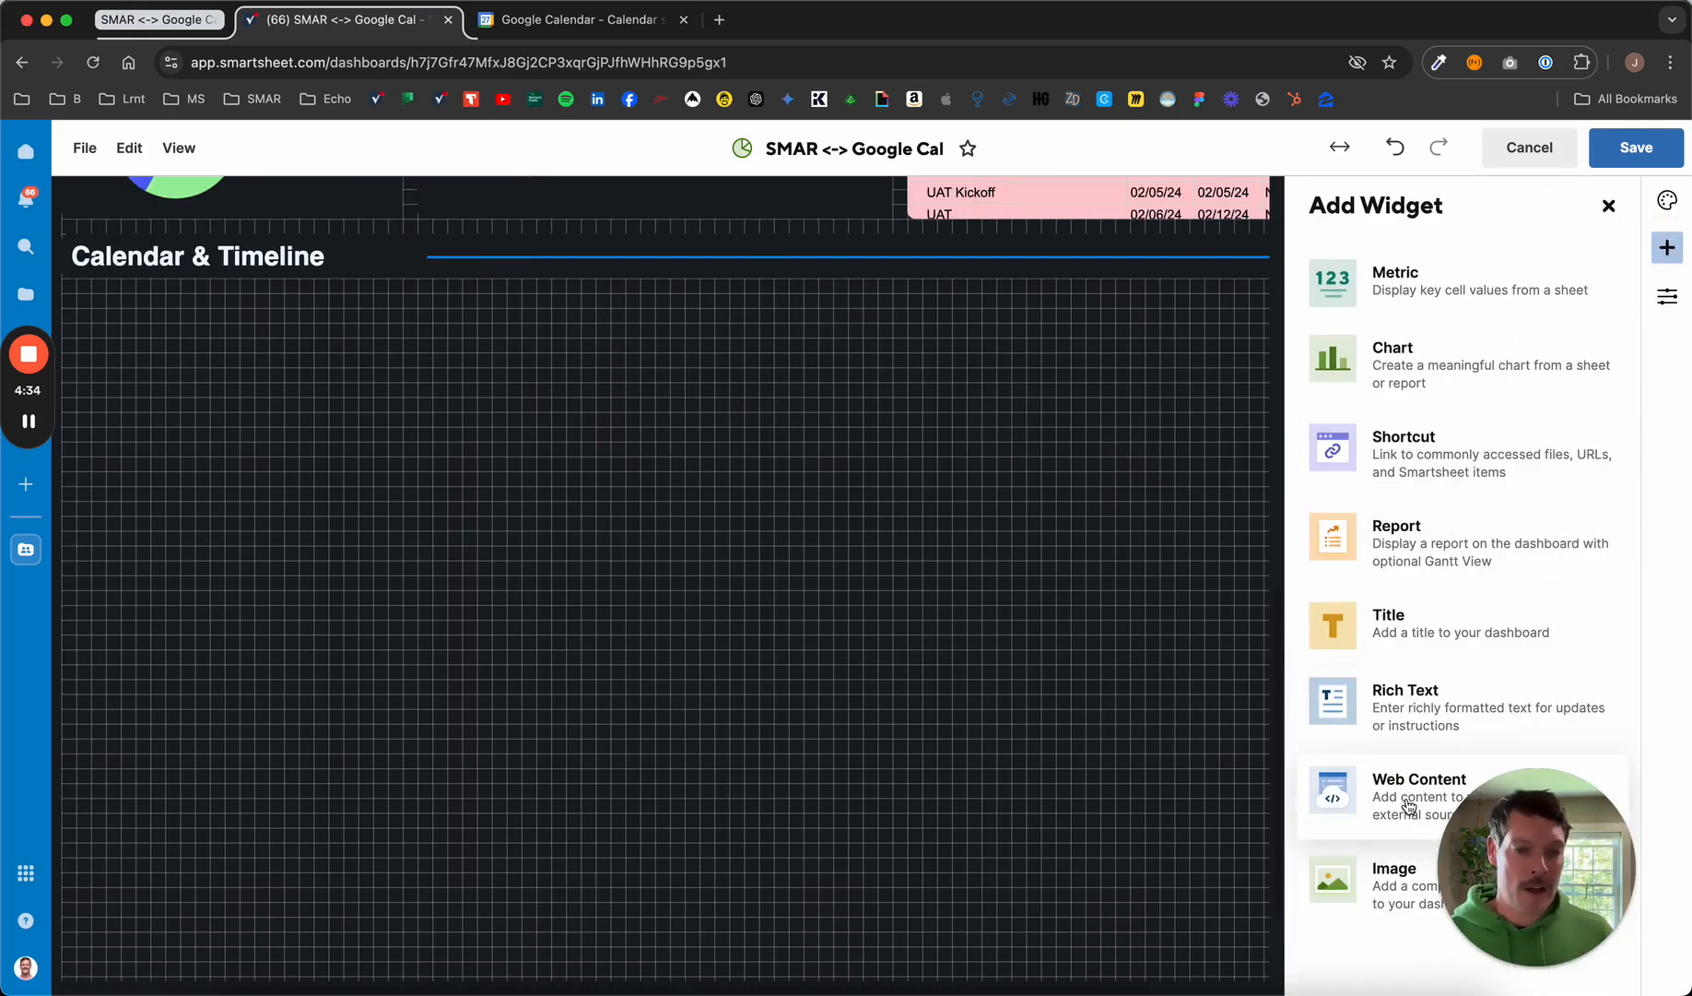
left_click(1418, 778)
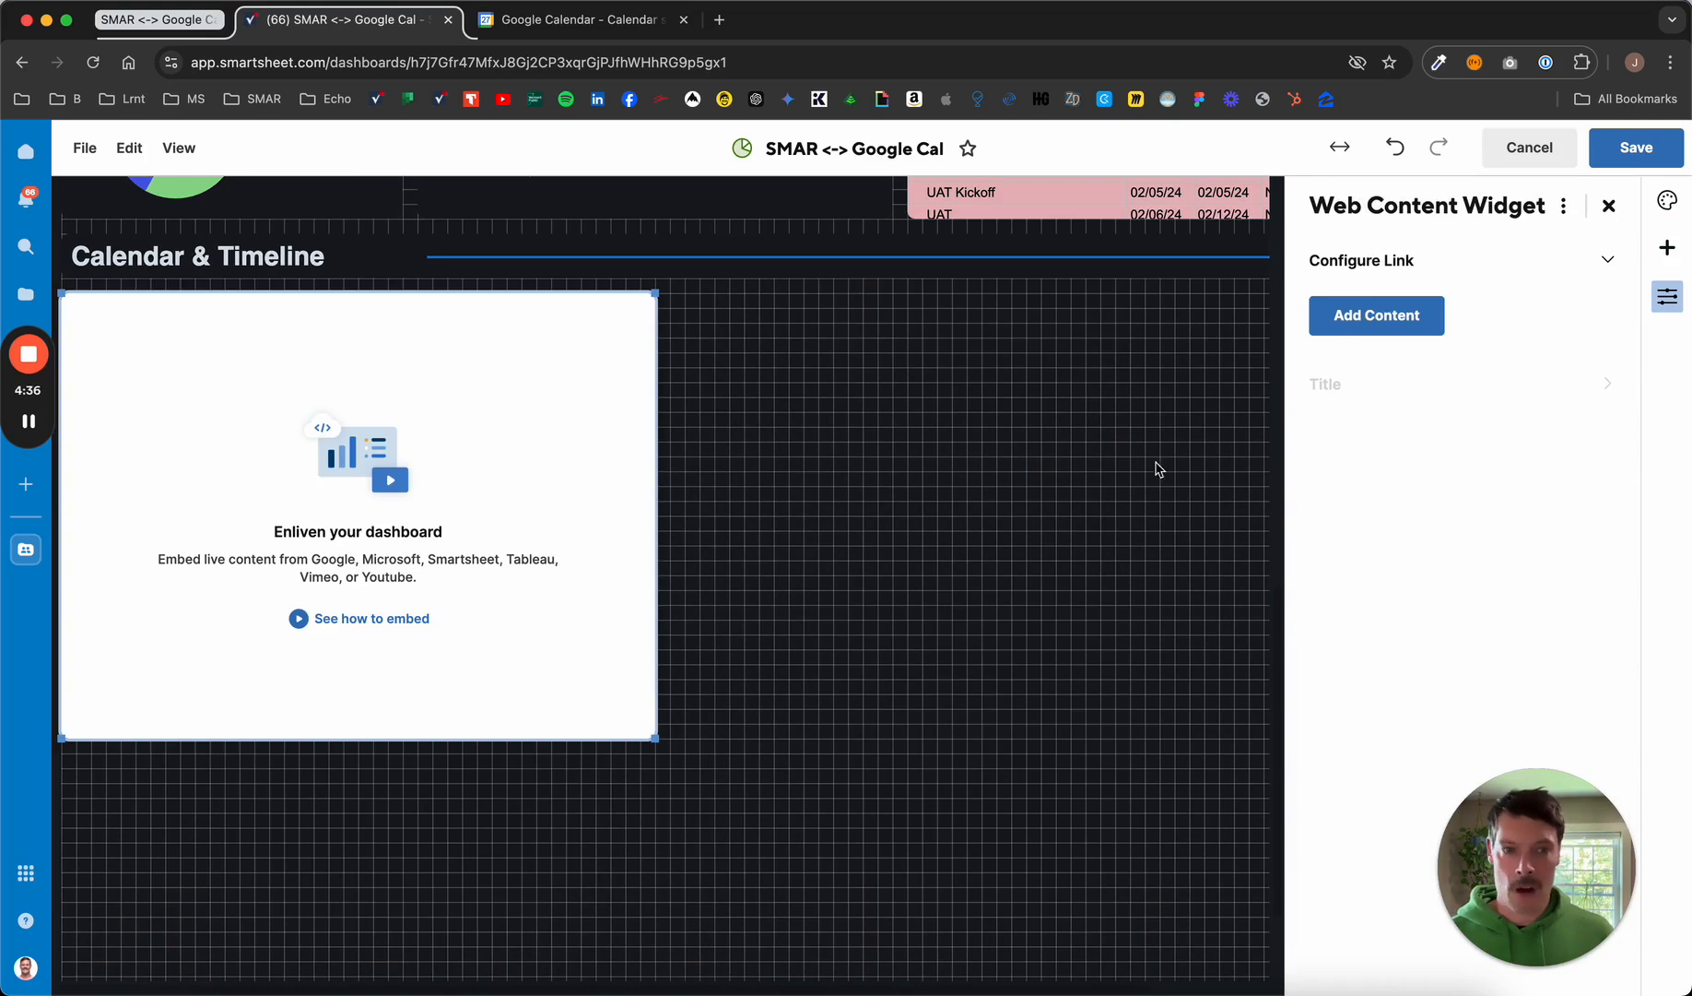
Paste the Google Calendar iframe code, apply it to show September 2024, and save the dashboard.
left_click(1375, 315)
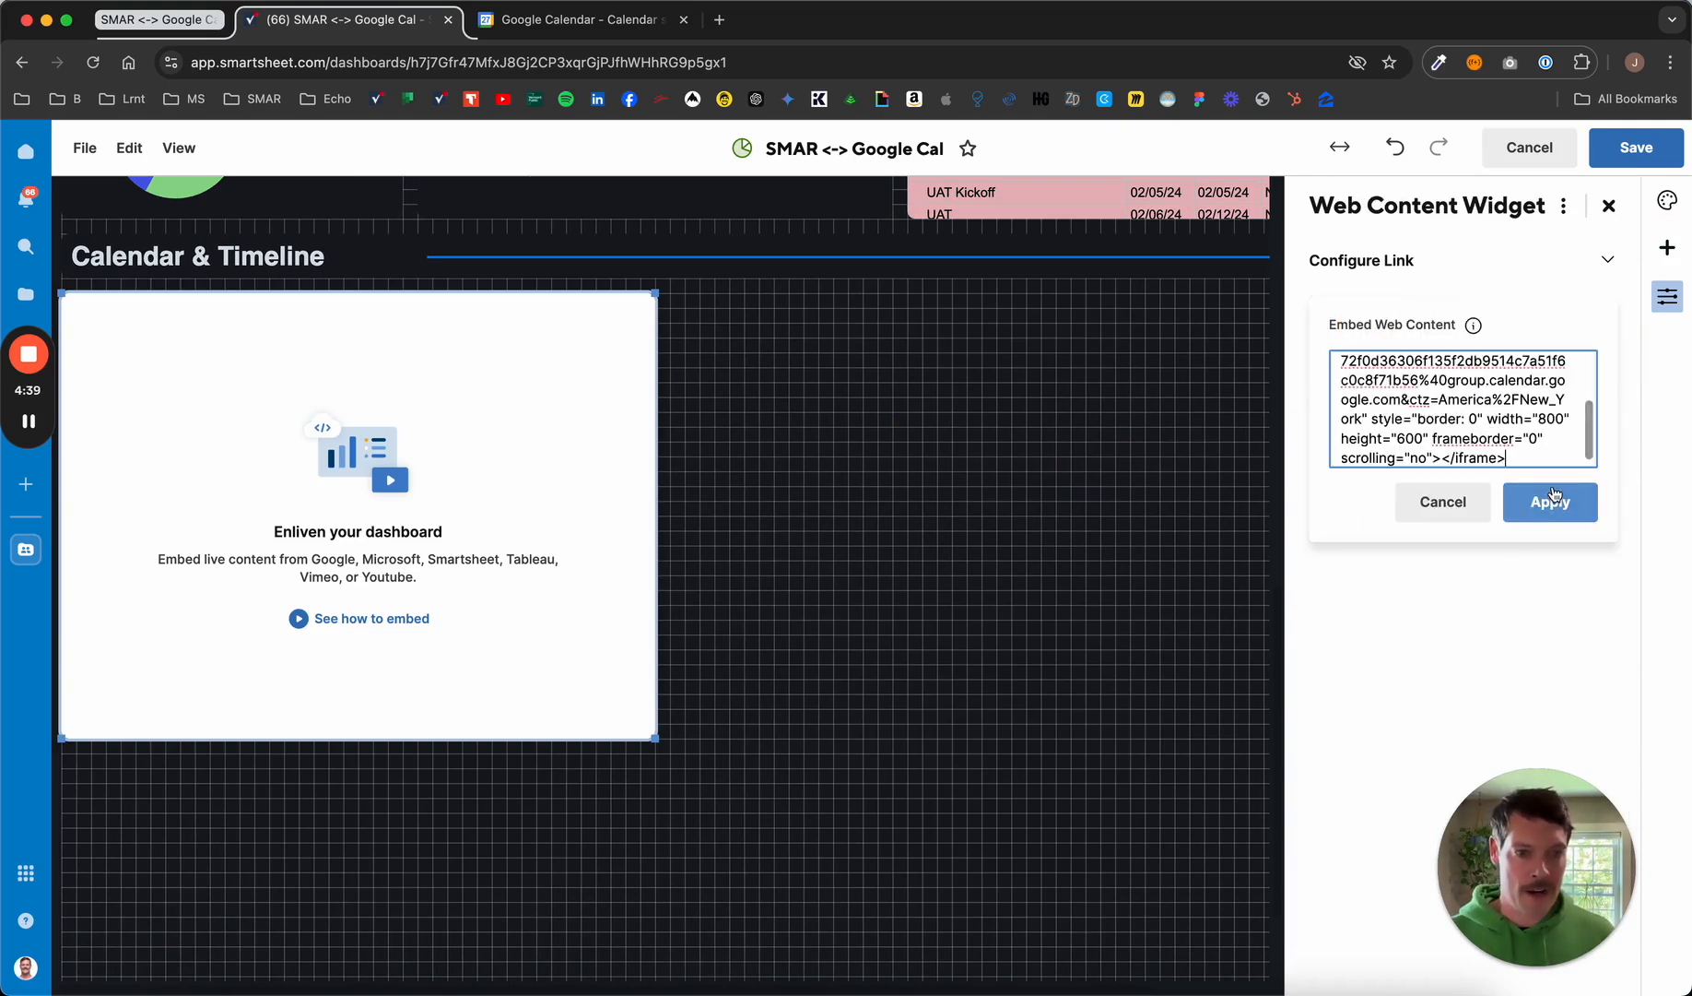
left_click(1550, 501)
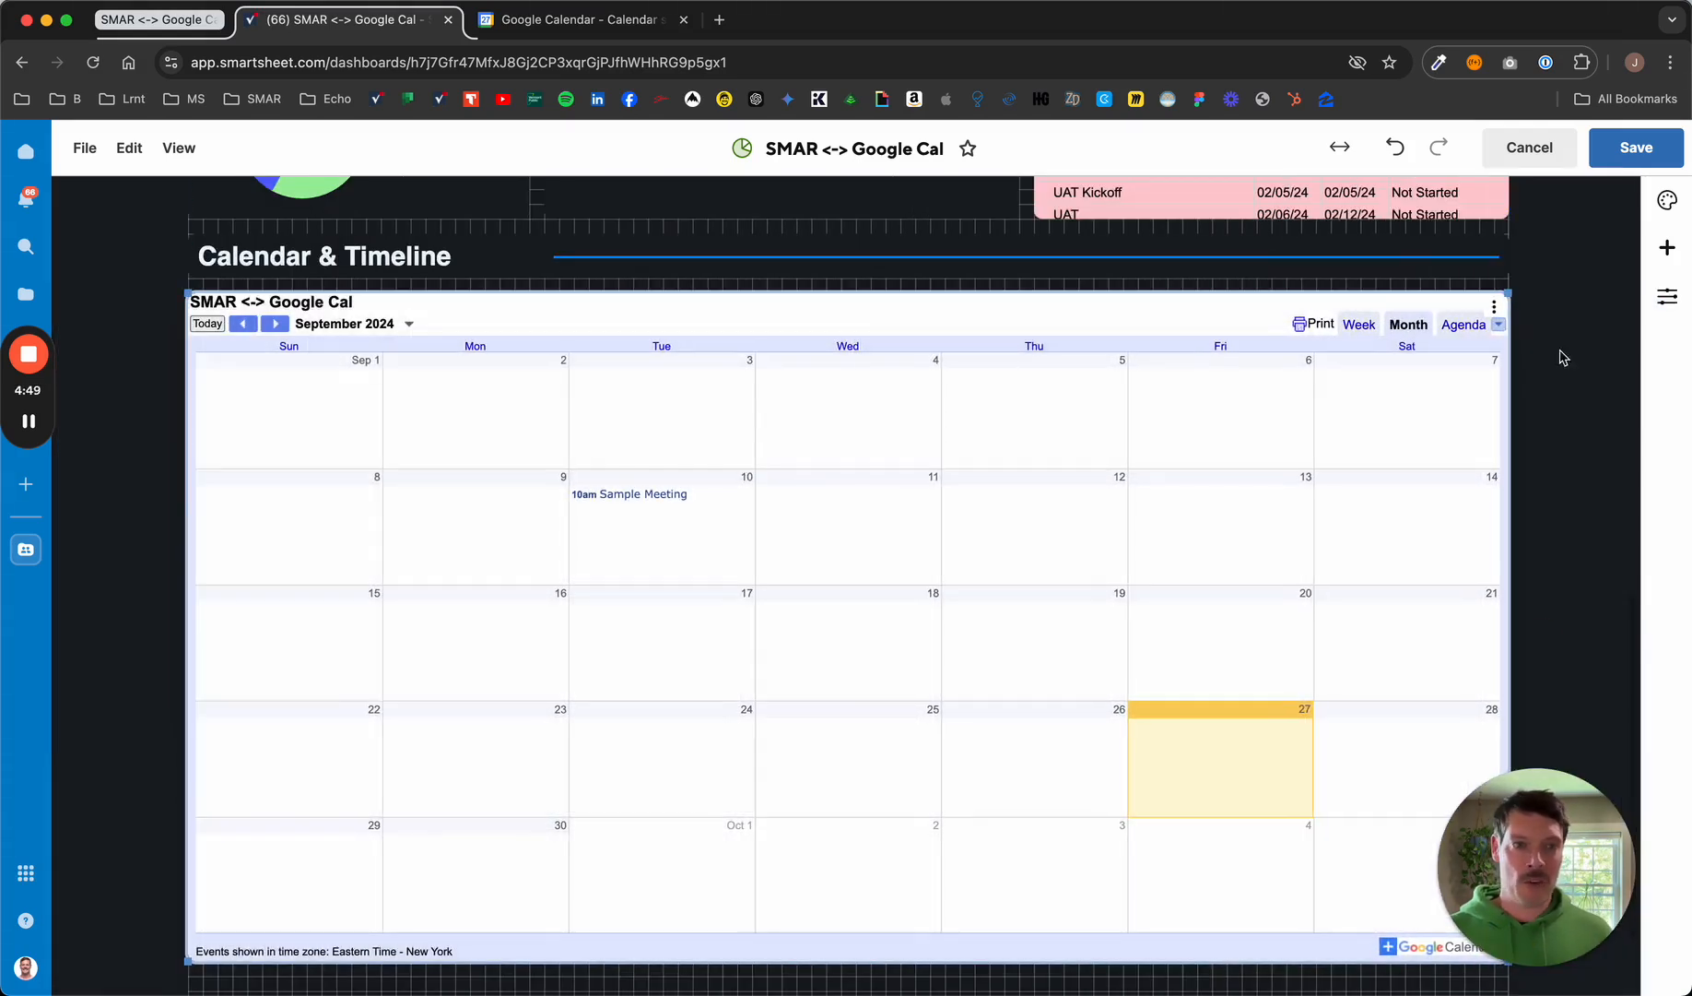
left_click(1528, 147)
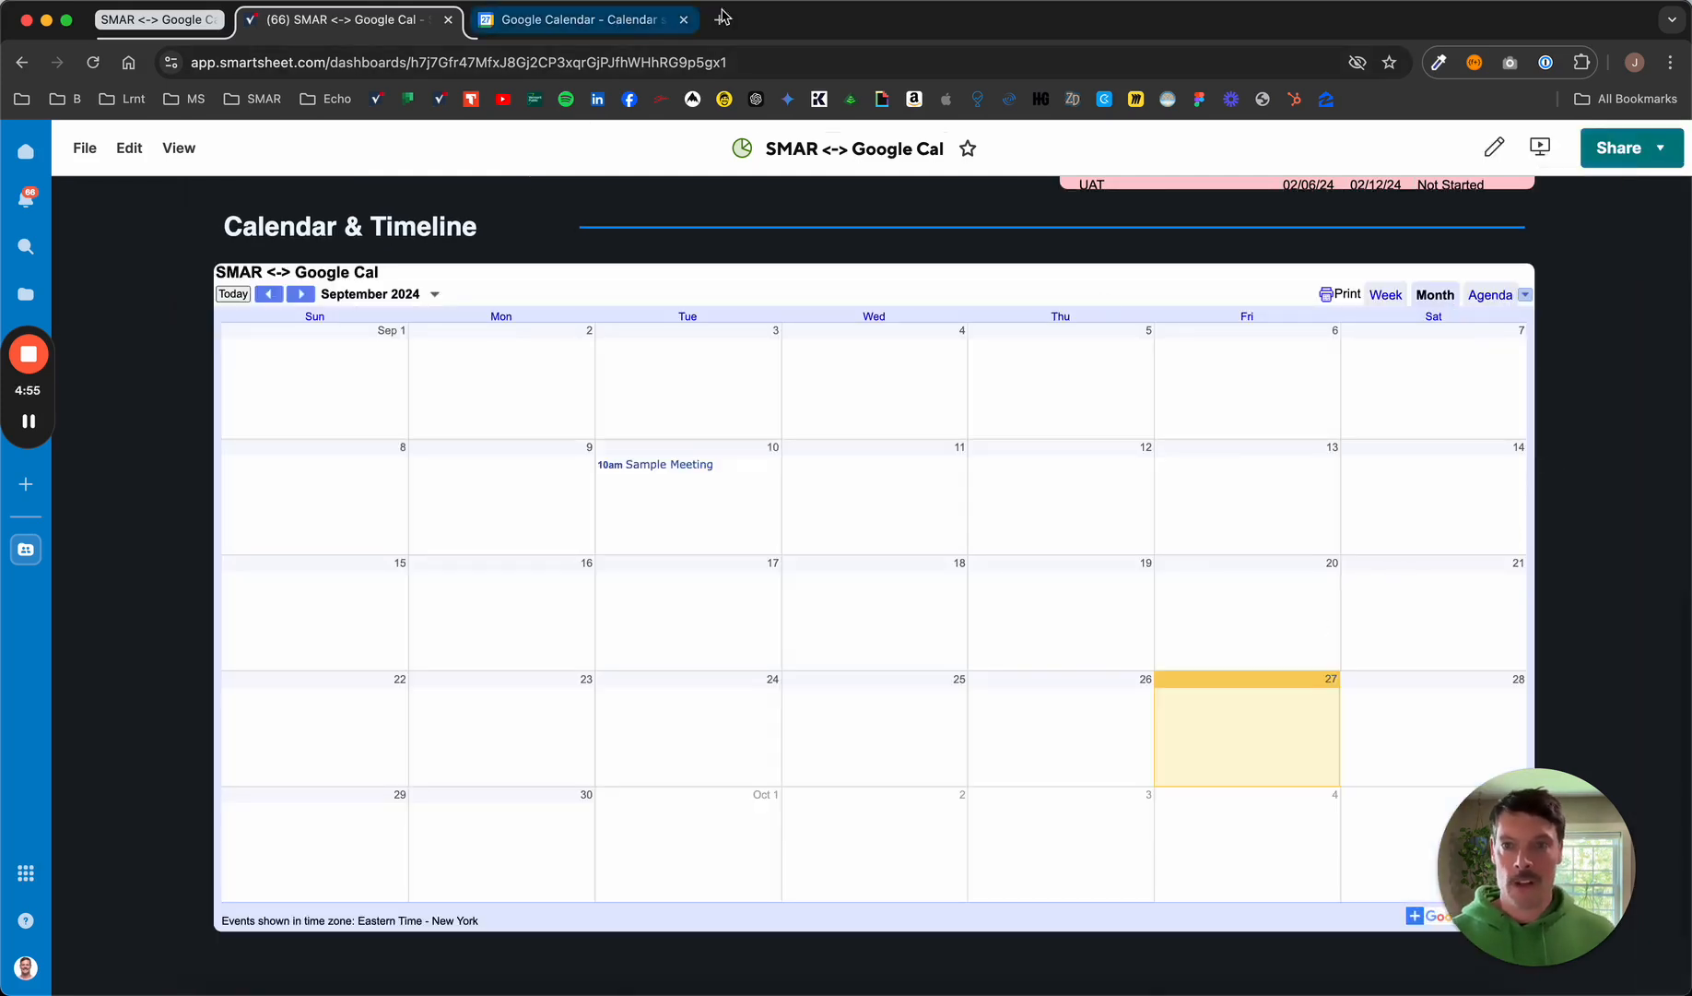
In Google Calendar, drag Sep 30–Oct 4 and title the all-day event 'Workie-Work'.
left_click(582, 20)
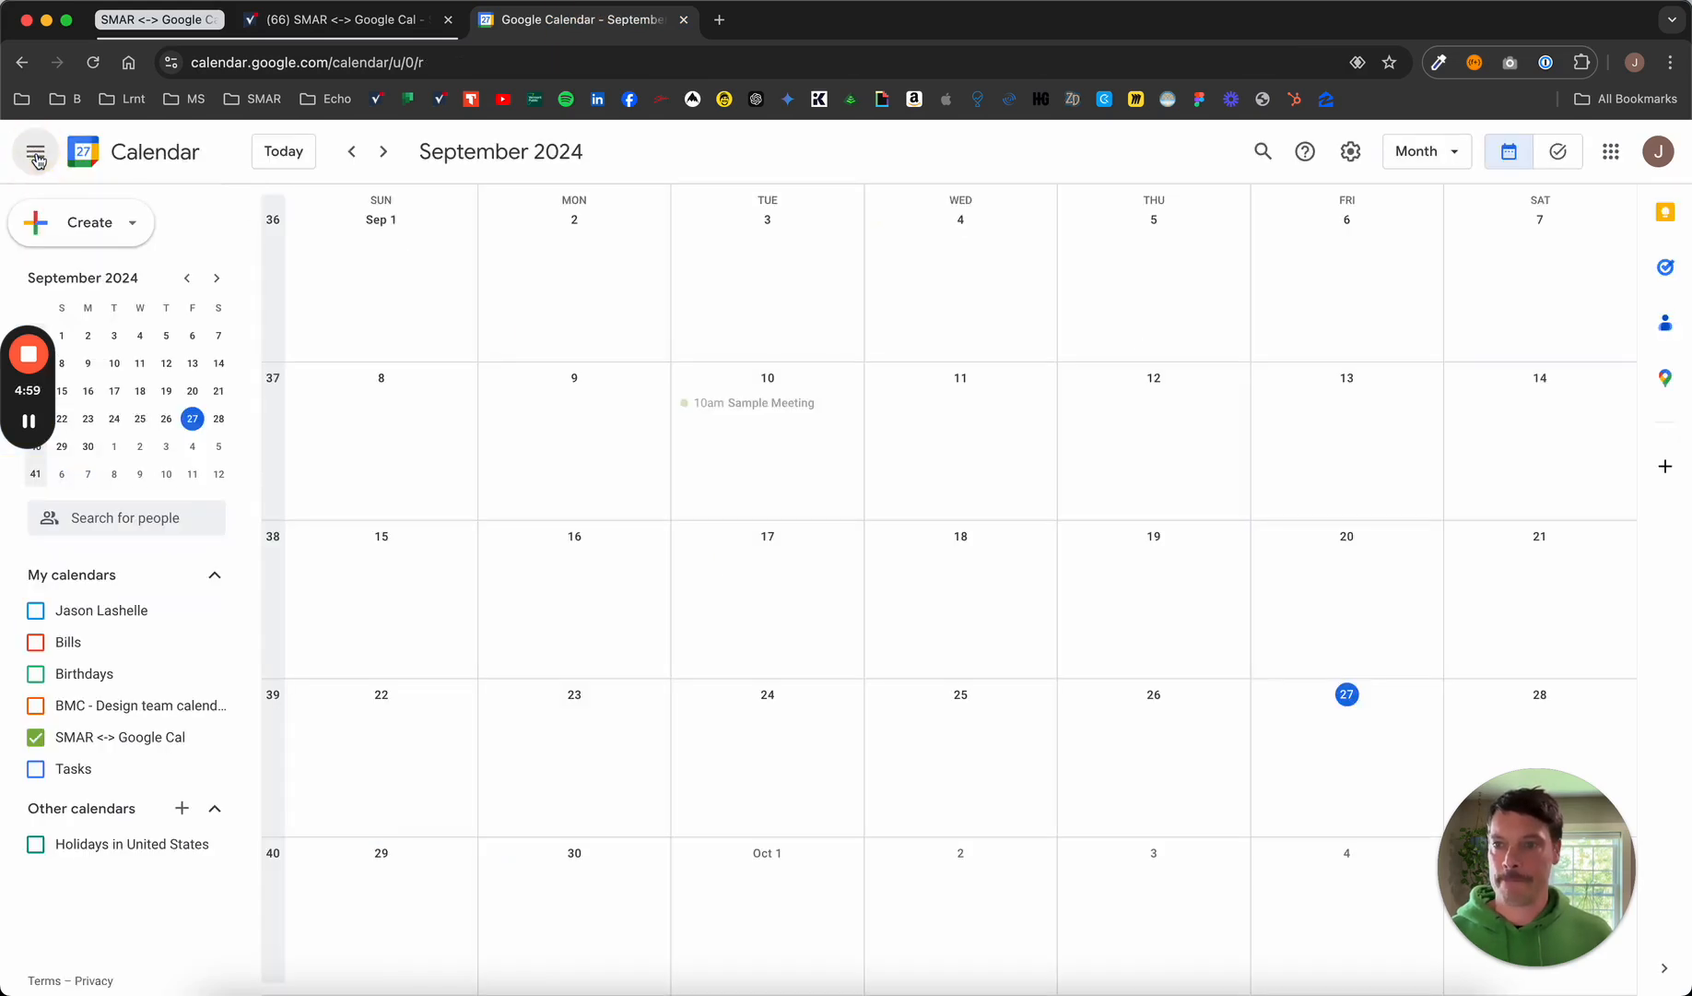
mouse_move(109, 736)
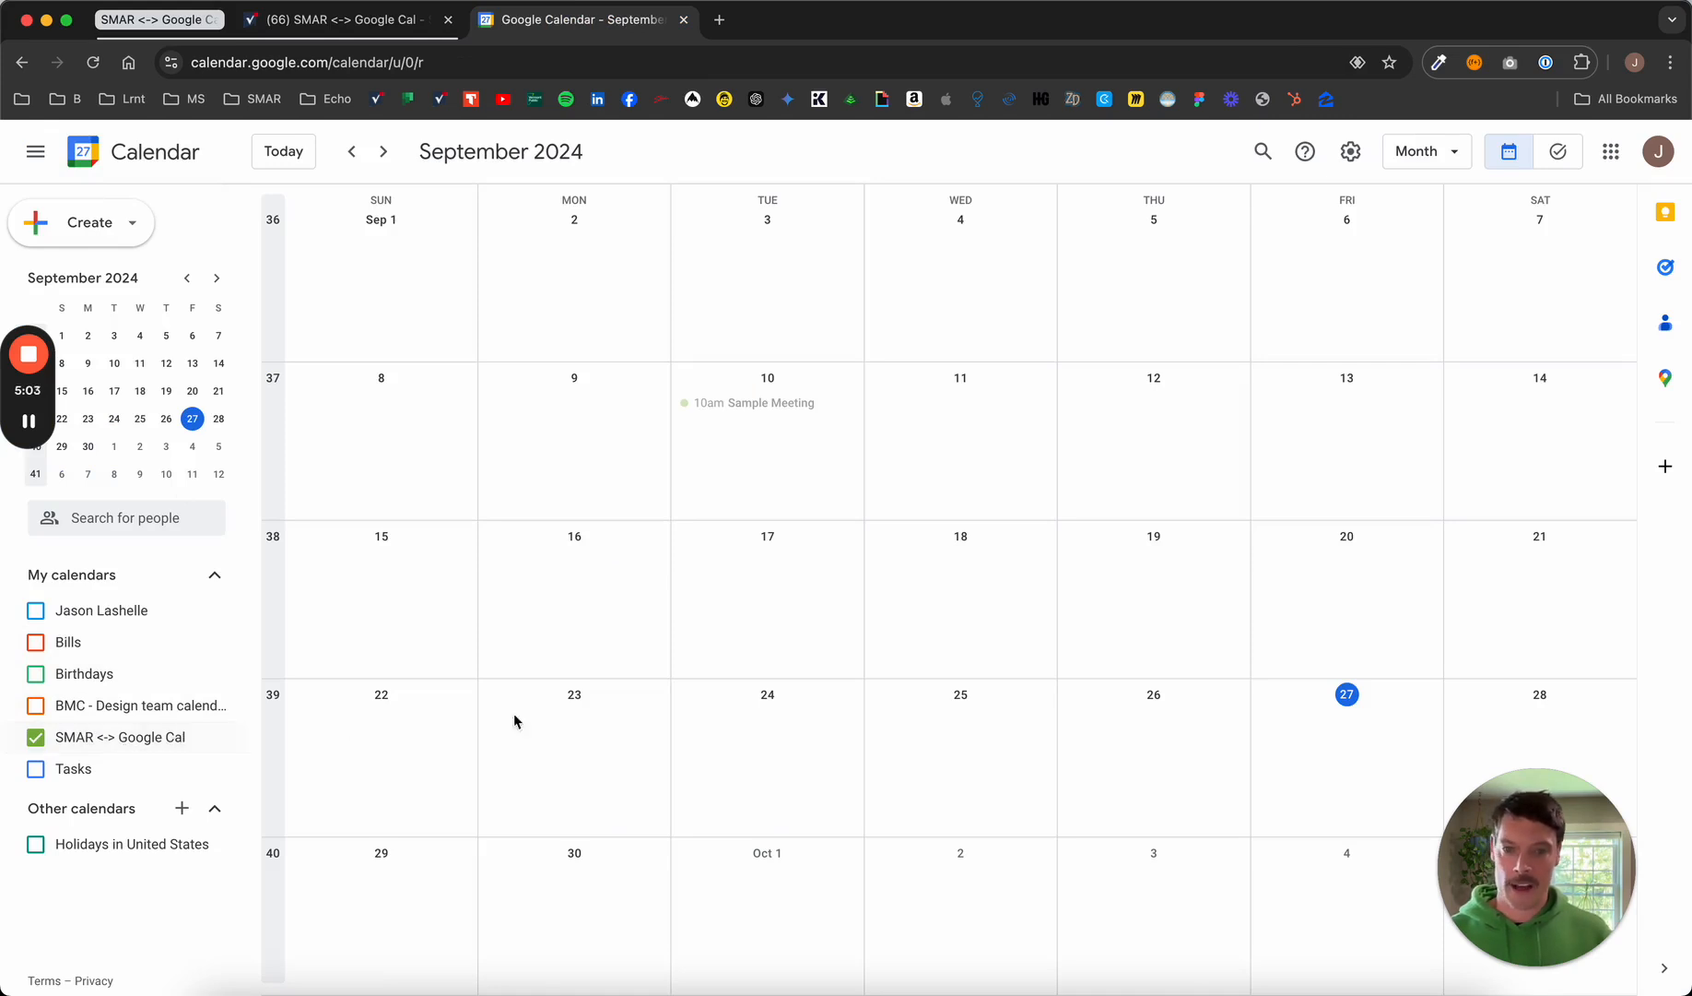
mouse_move(545, 895)
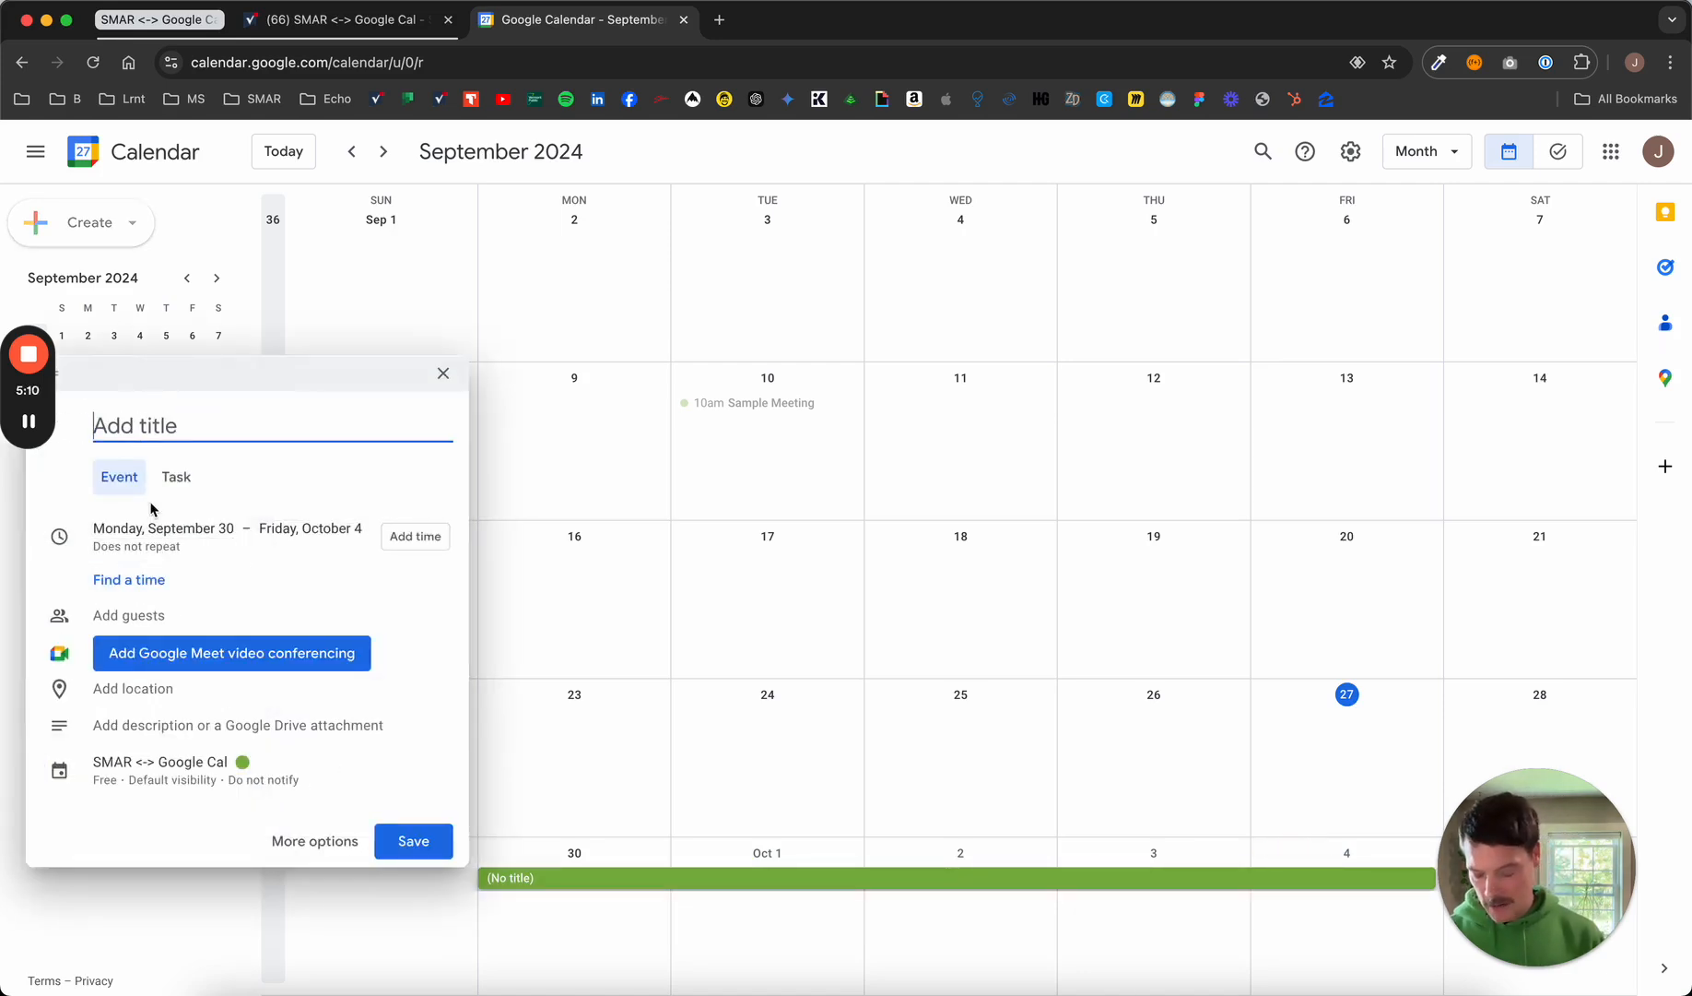
type("Workie-W")
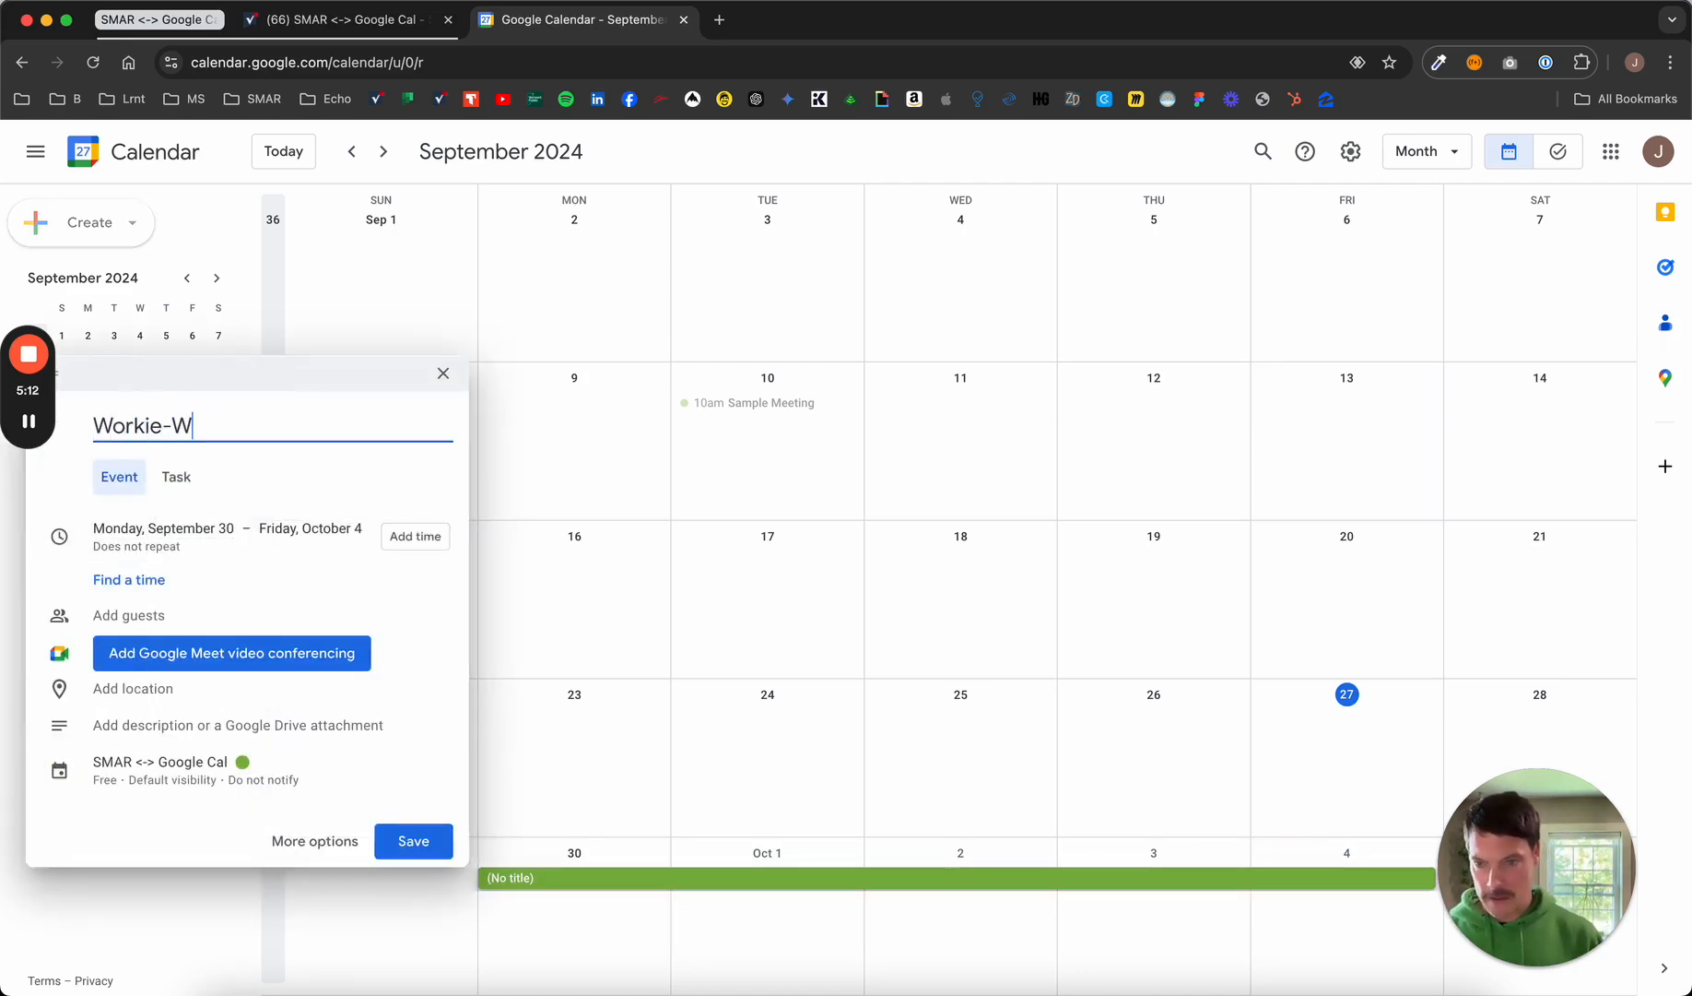
type("ork")
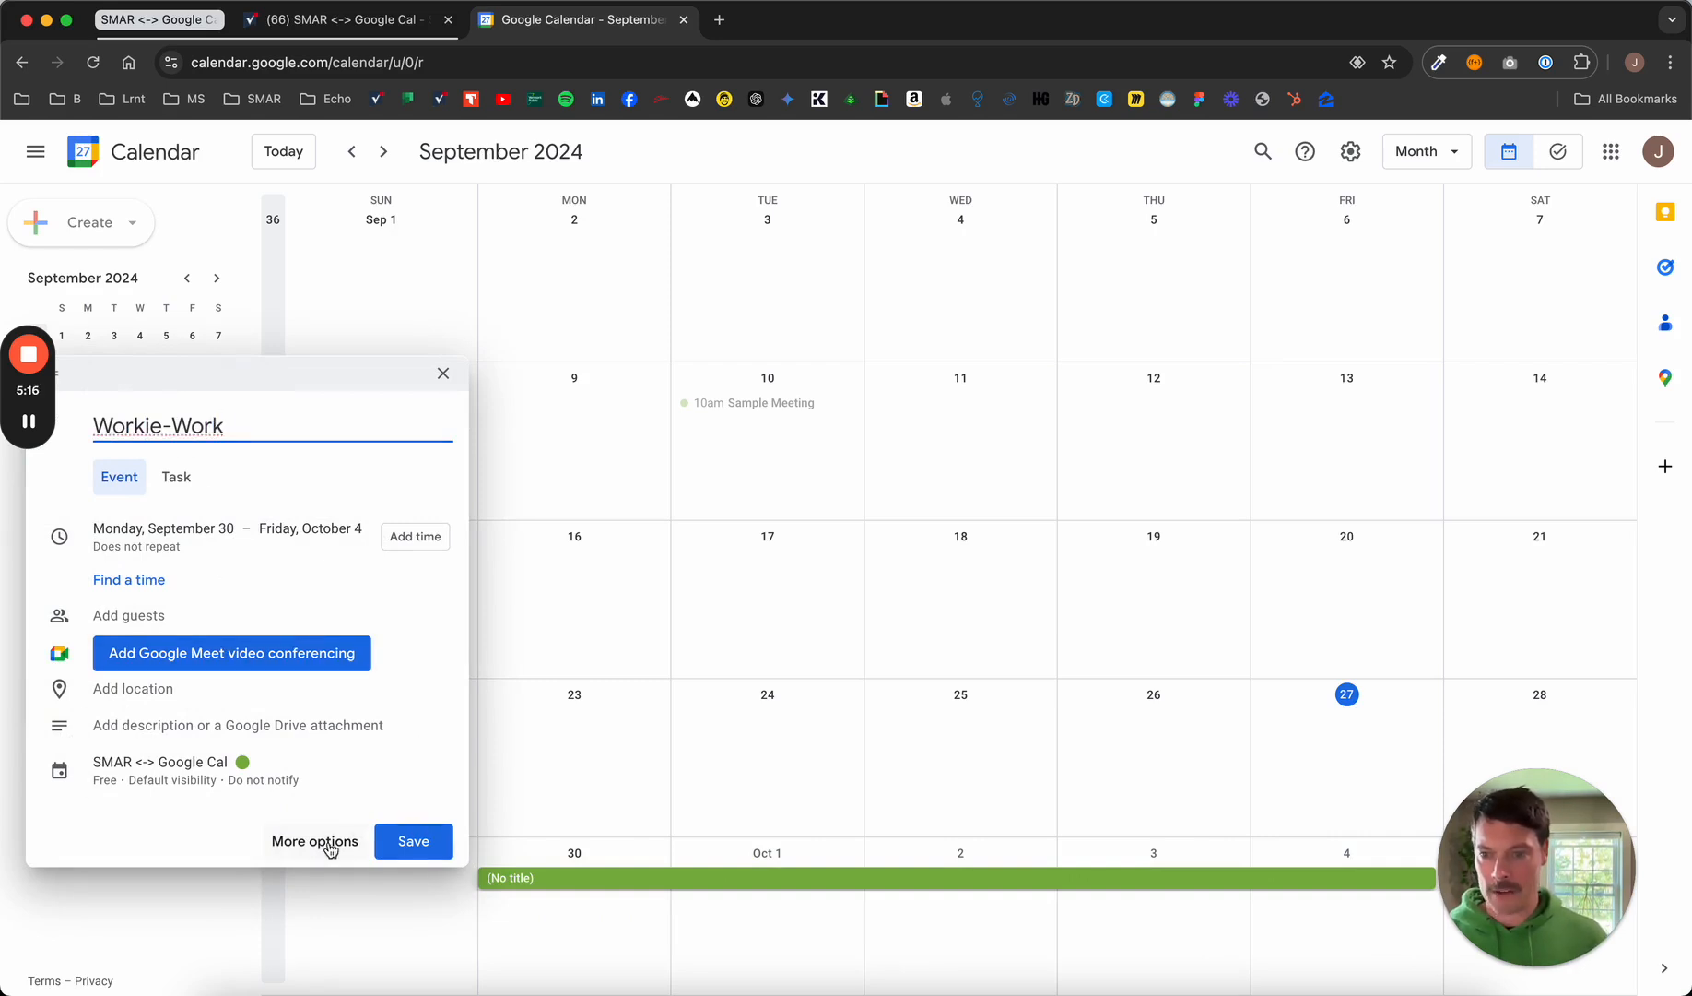
Save the Workie-Work event from its full editing page and return to Smartsheet.
left_click(315, 841)
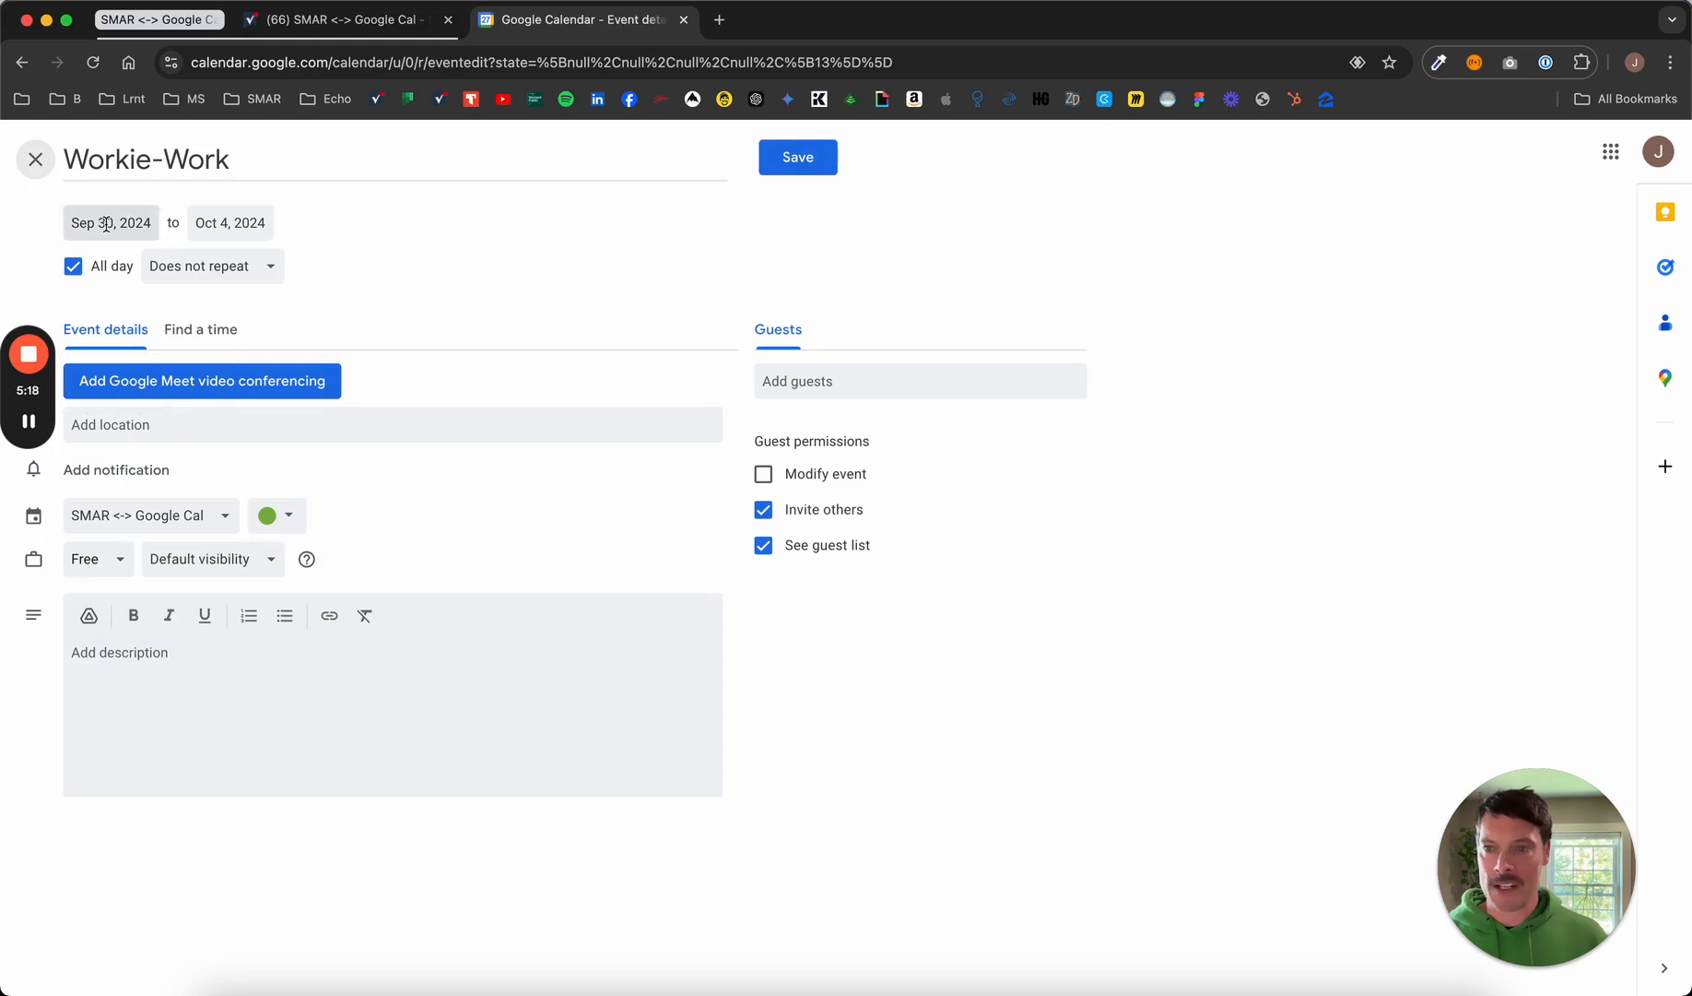
mouse_move(52, 208)
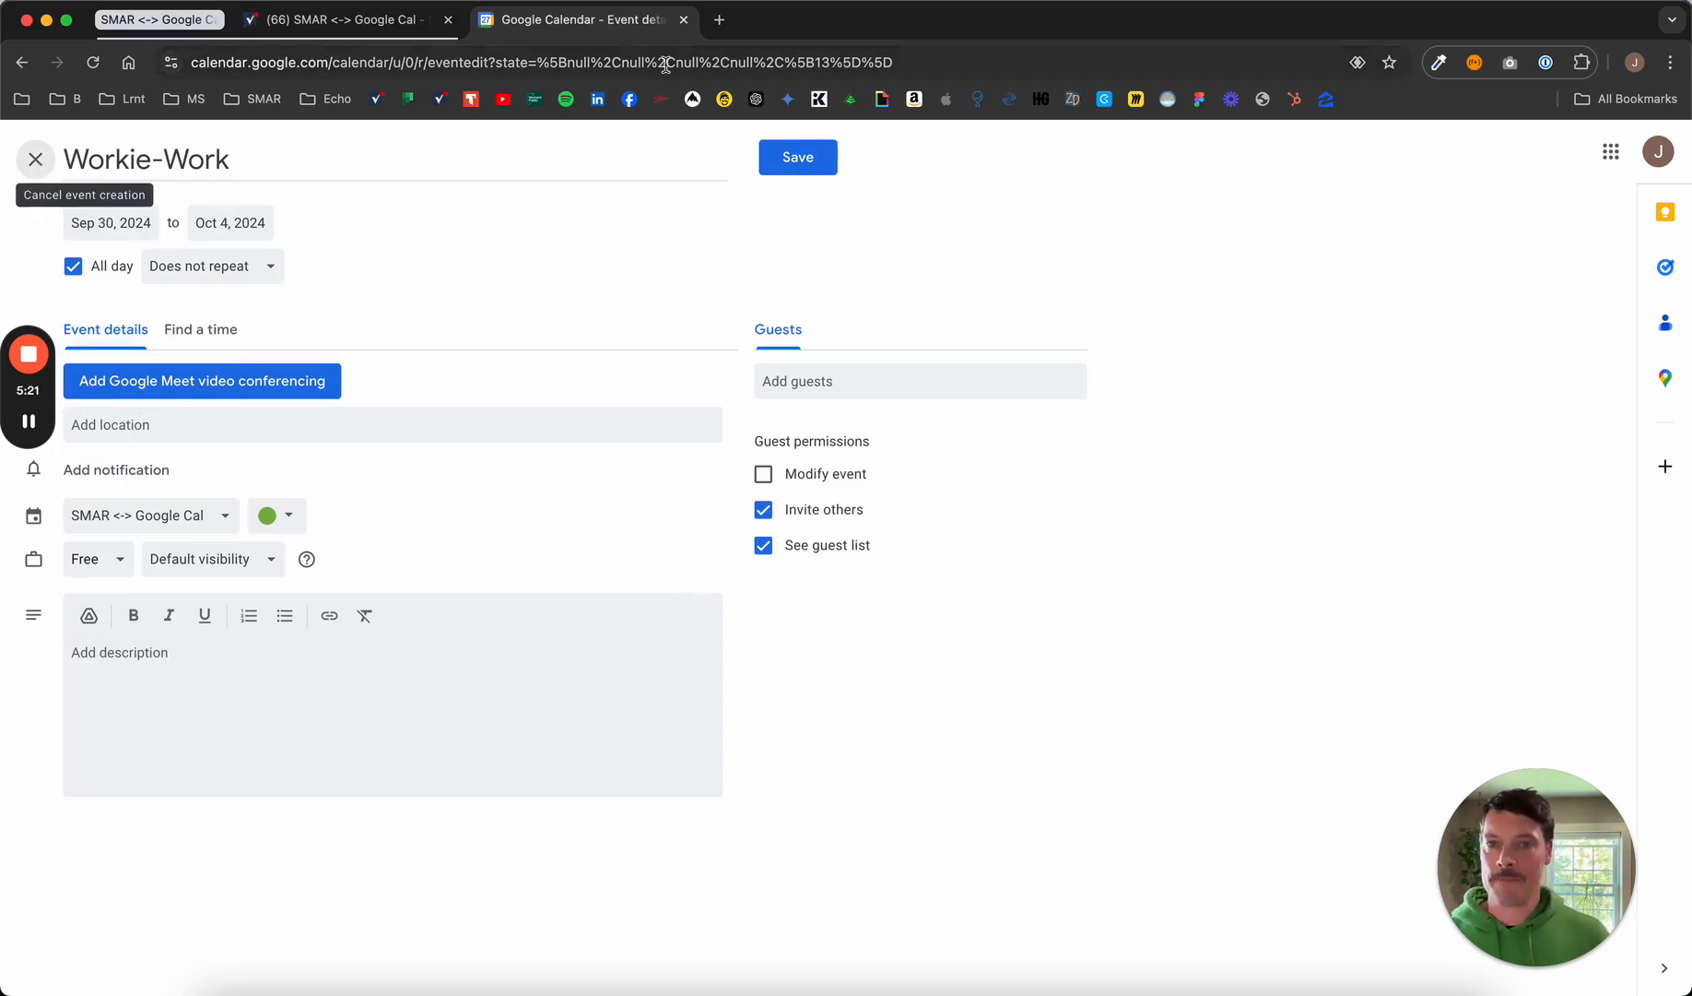
left_click(796, 157)
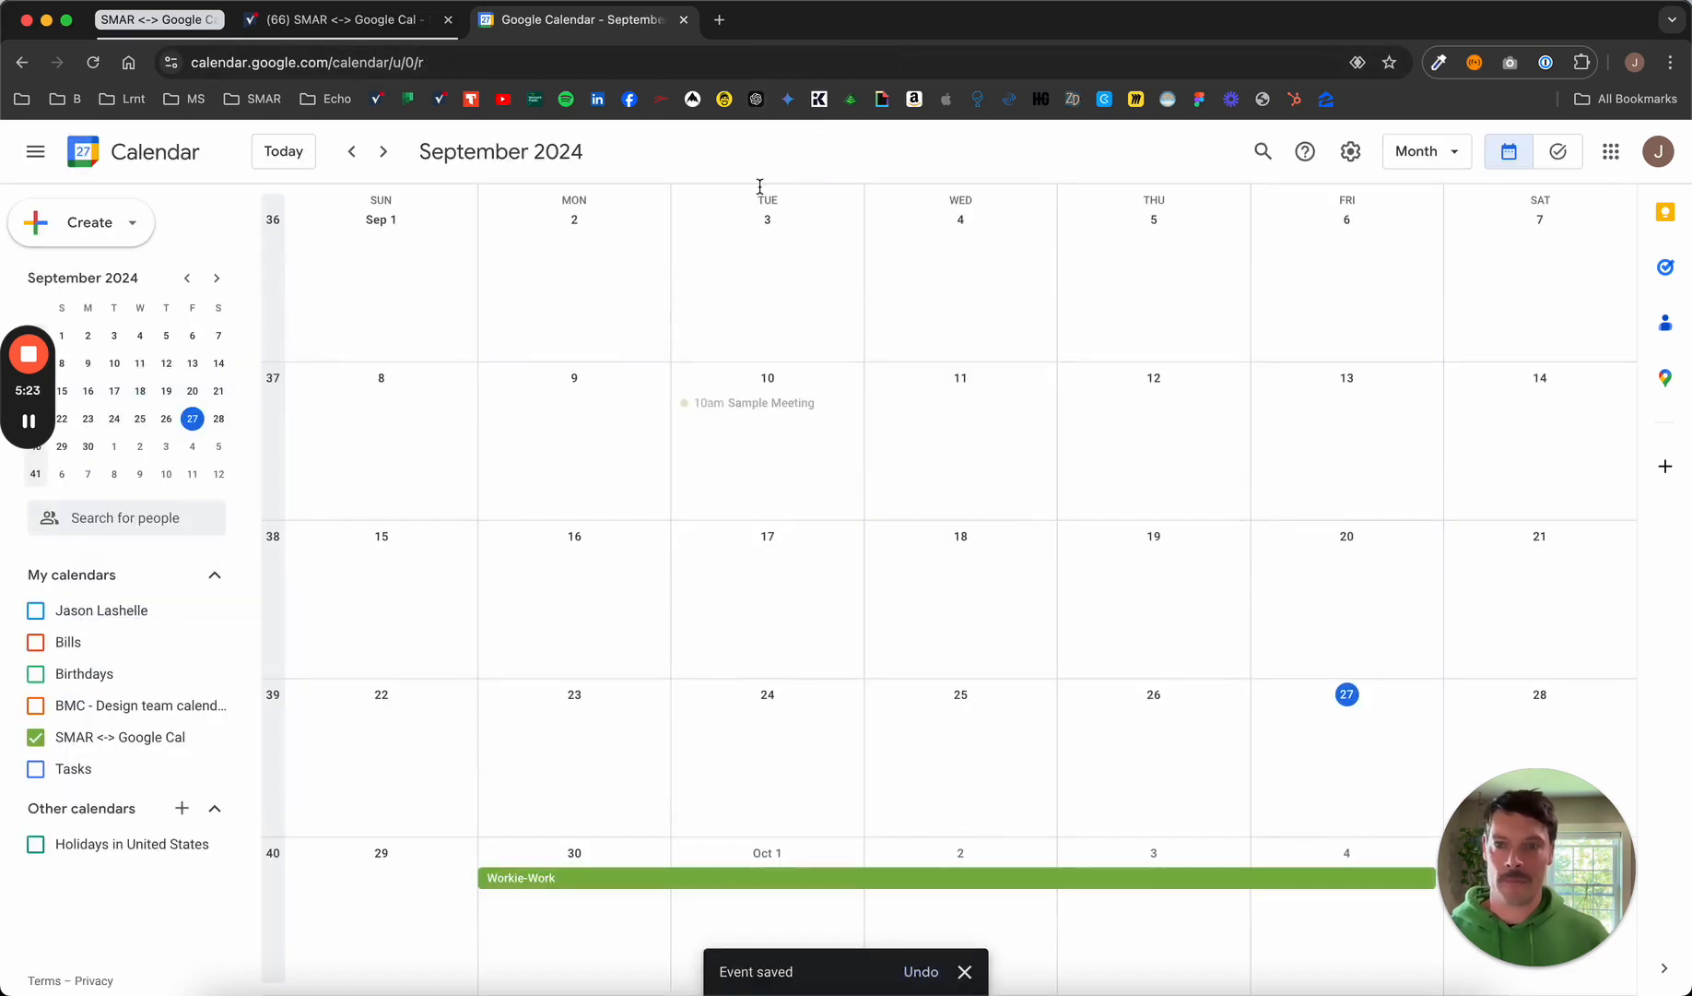
left_click(343, 20)
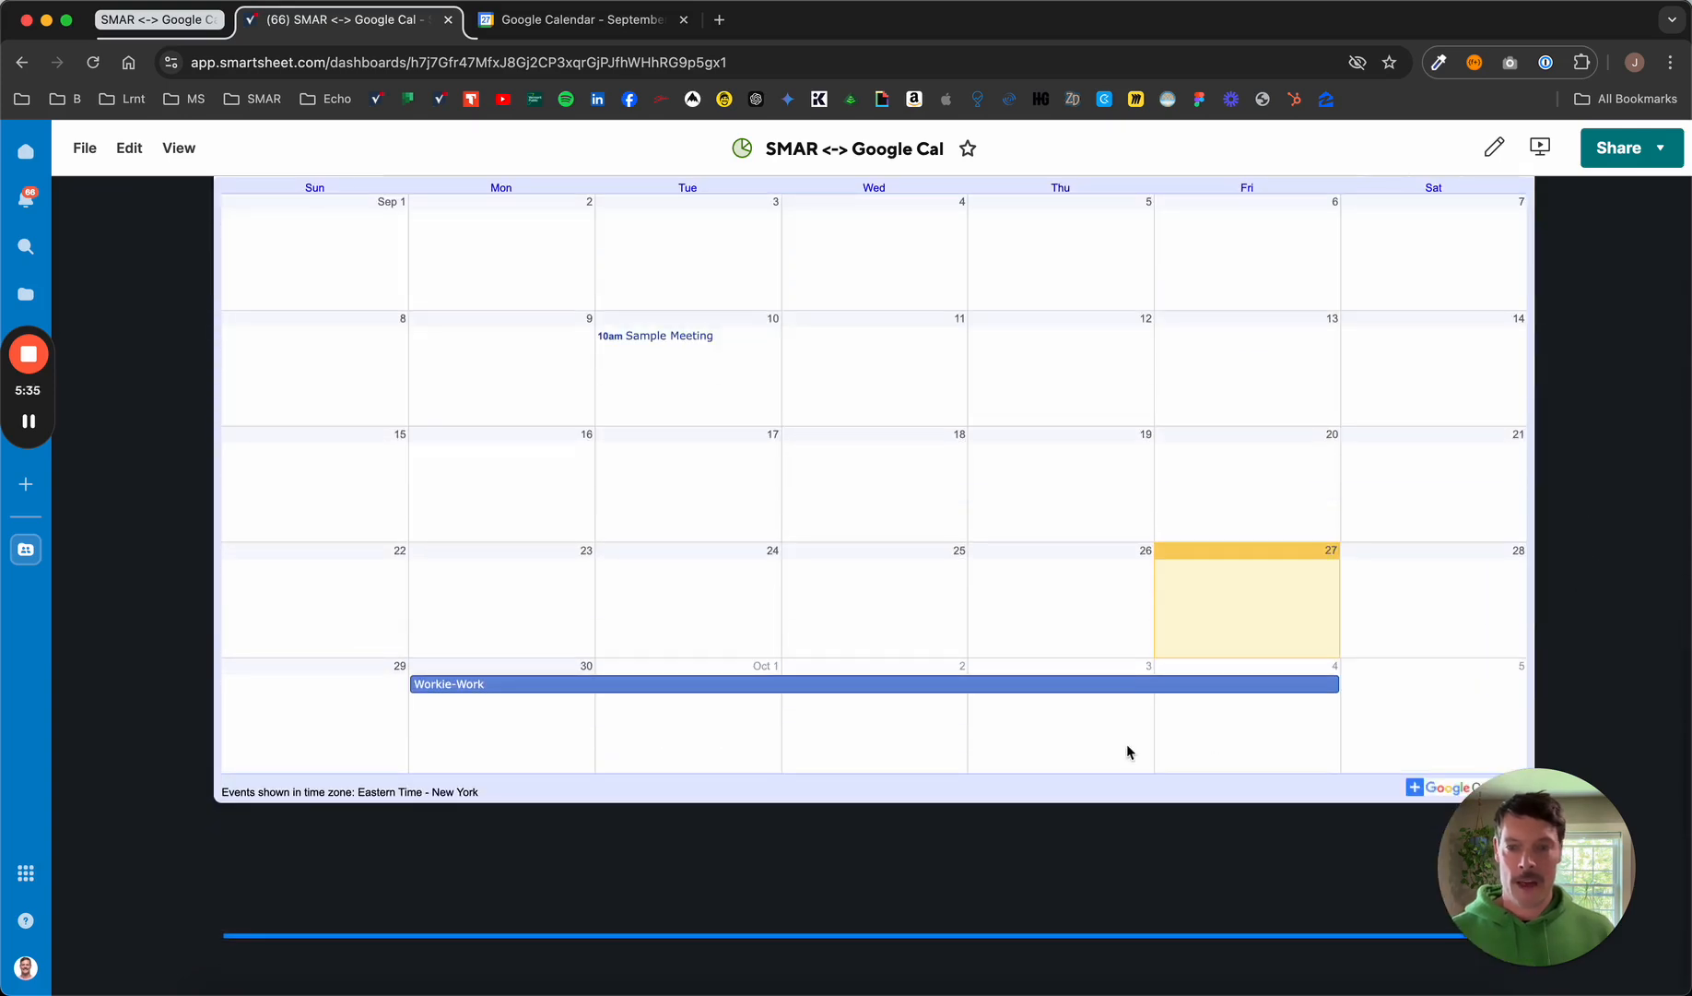
Select the Workie-Work bar in the embedded calendar to show its Sep 30 – Oct 4, 2024 details.
left_click(850, 684)
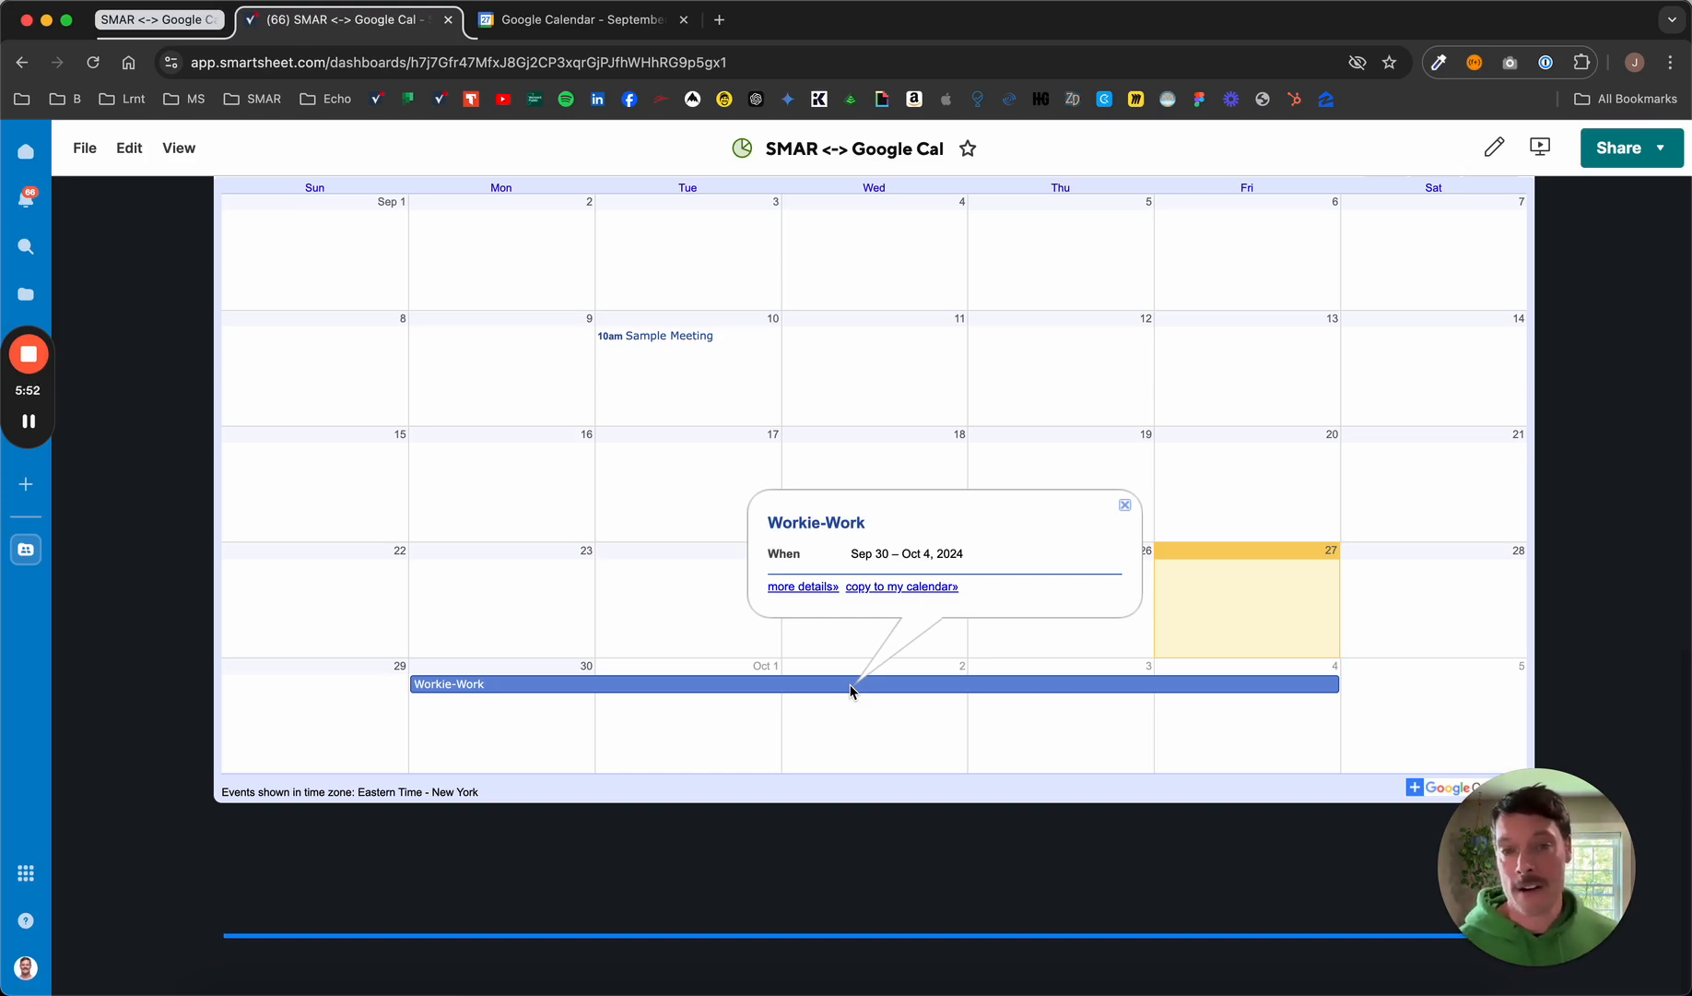
mouse_move(583, 631)
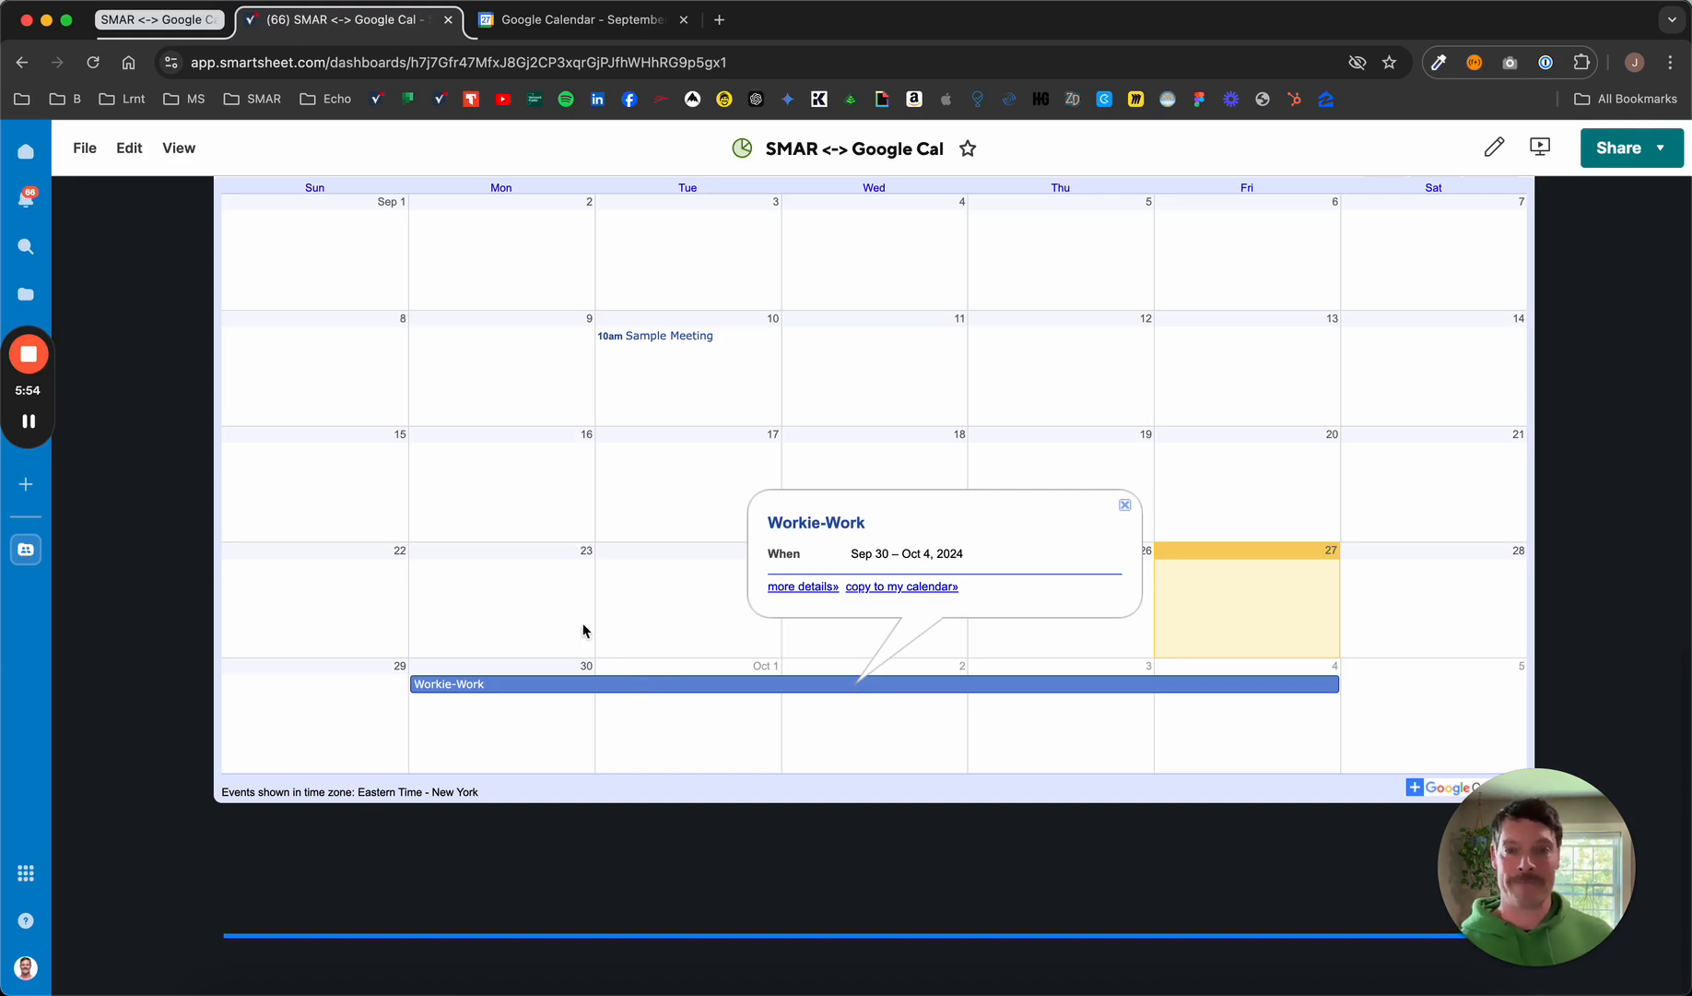